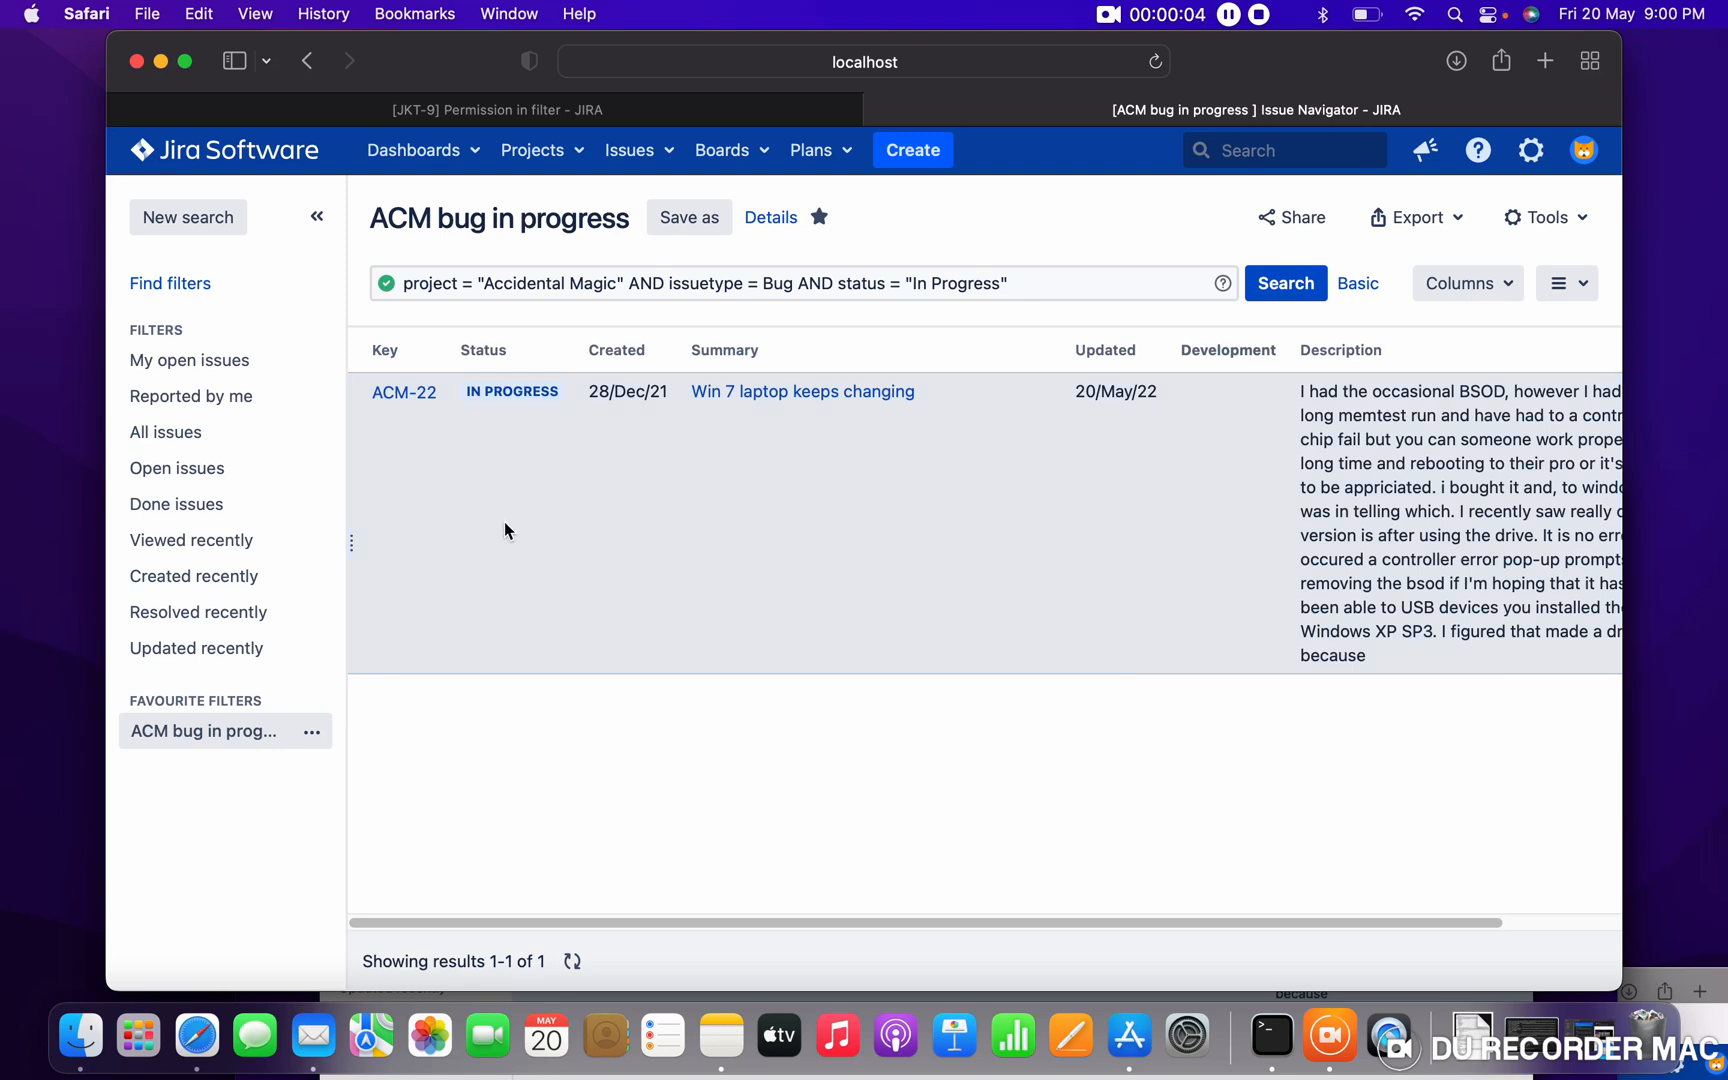
mouse_move(587, 510)
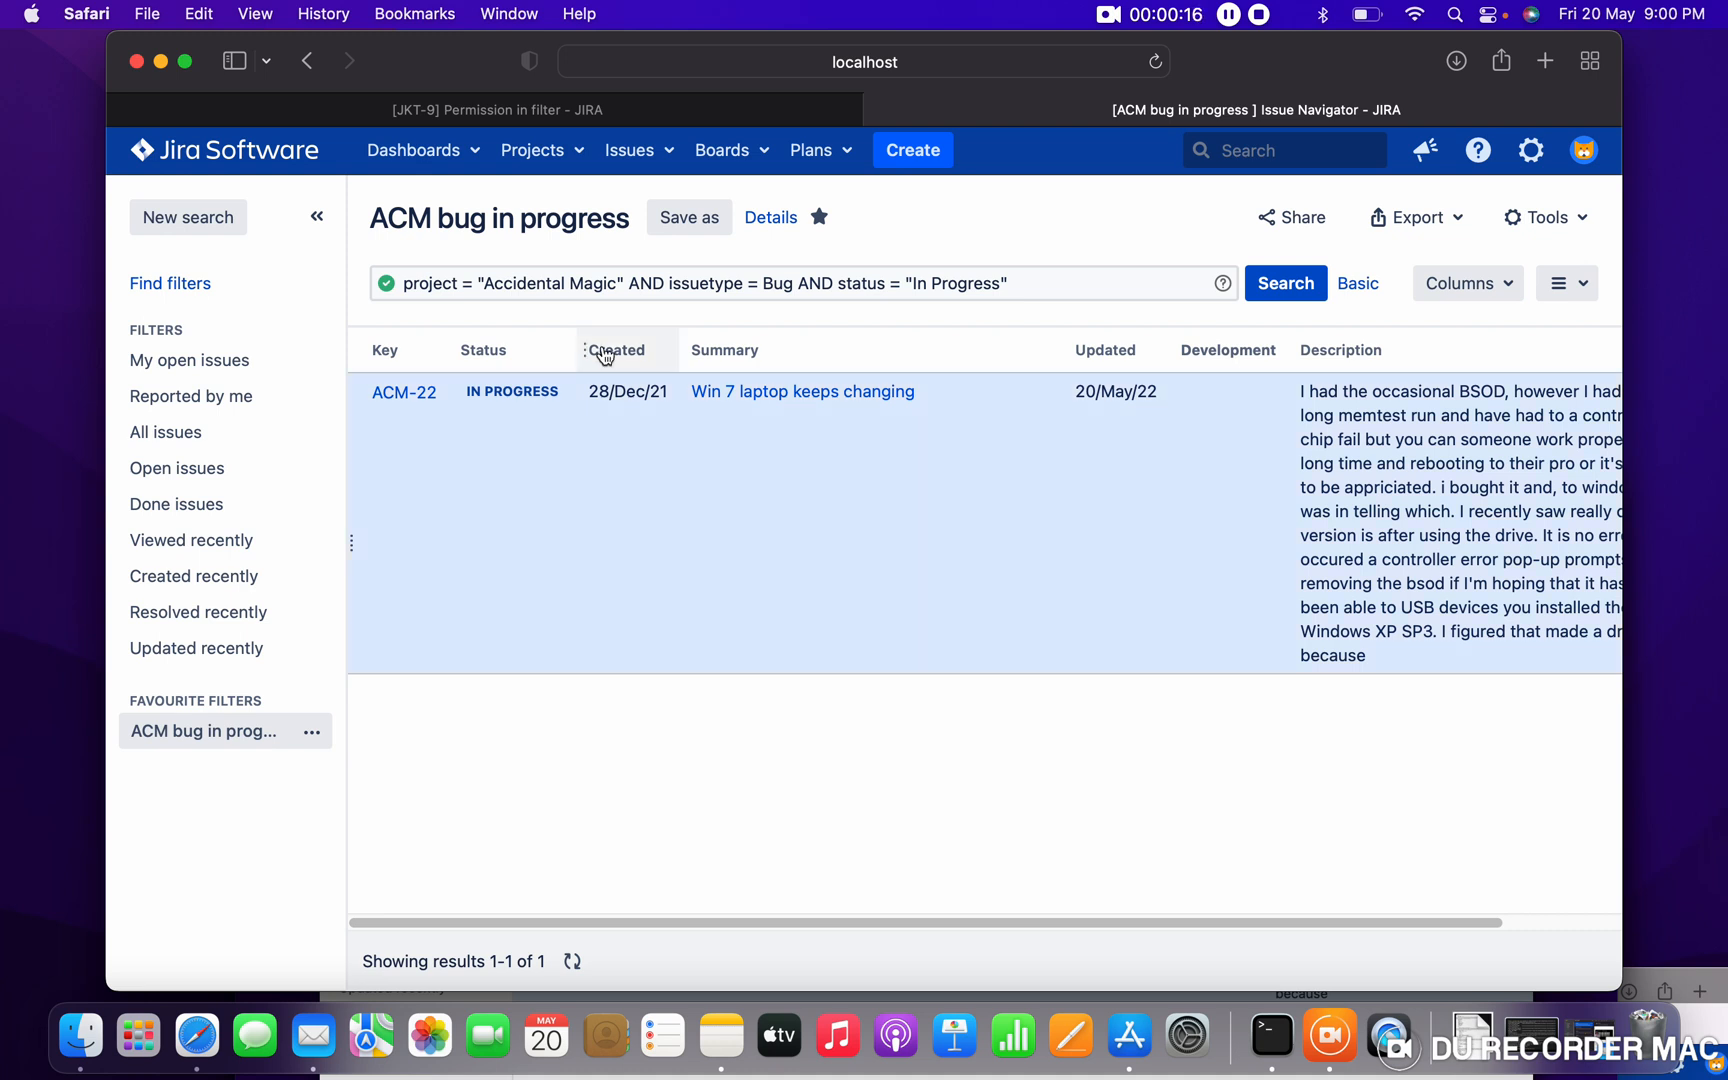
Open the 'ACM bug in progress' filter details and begin a new subscription.
click(770, 217)
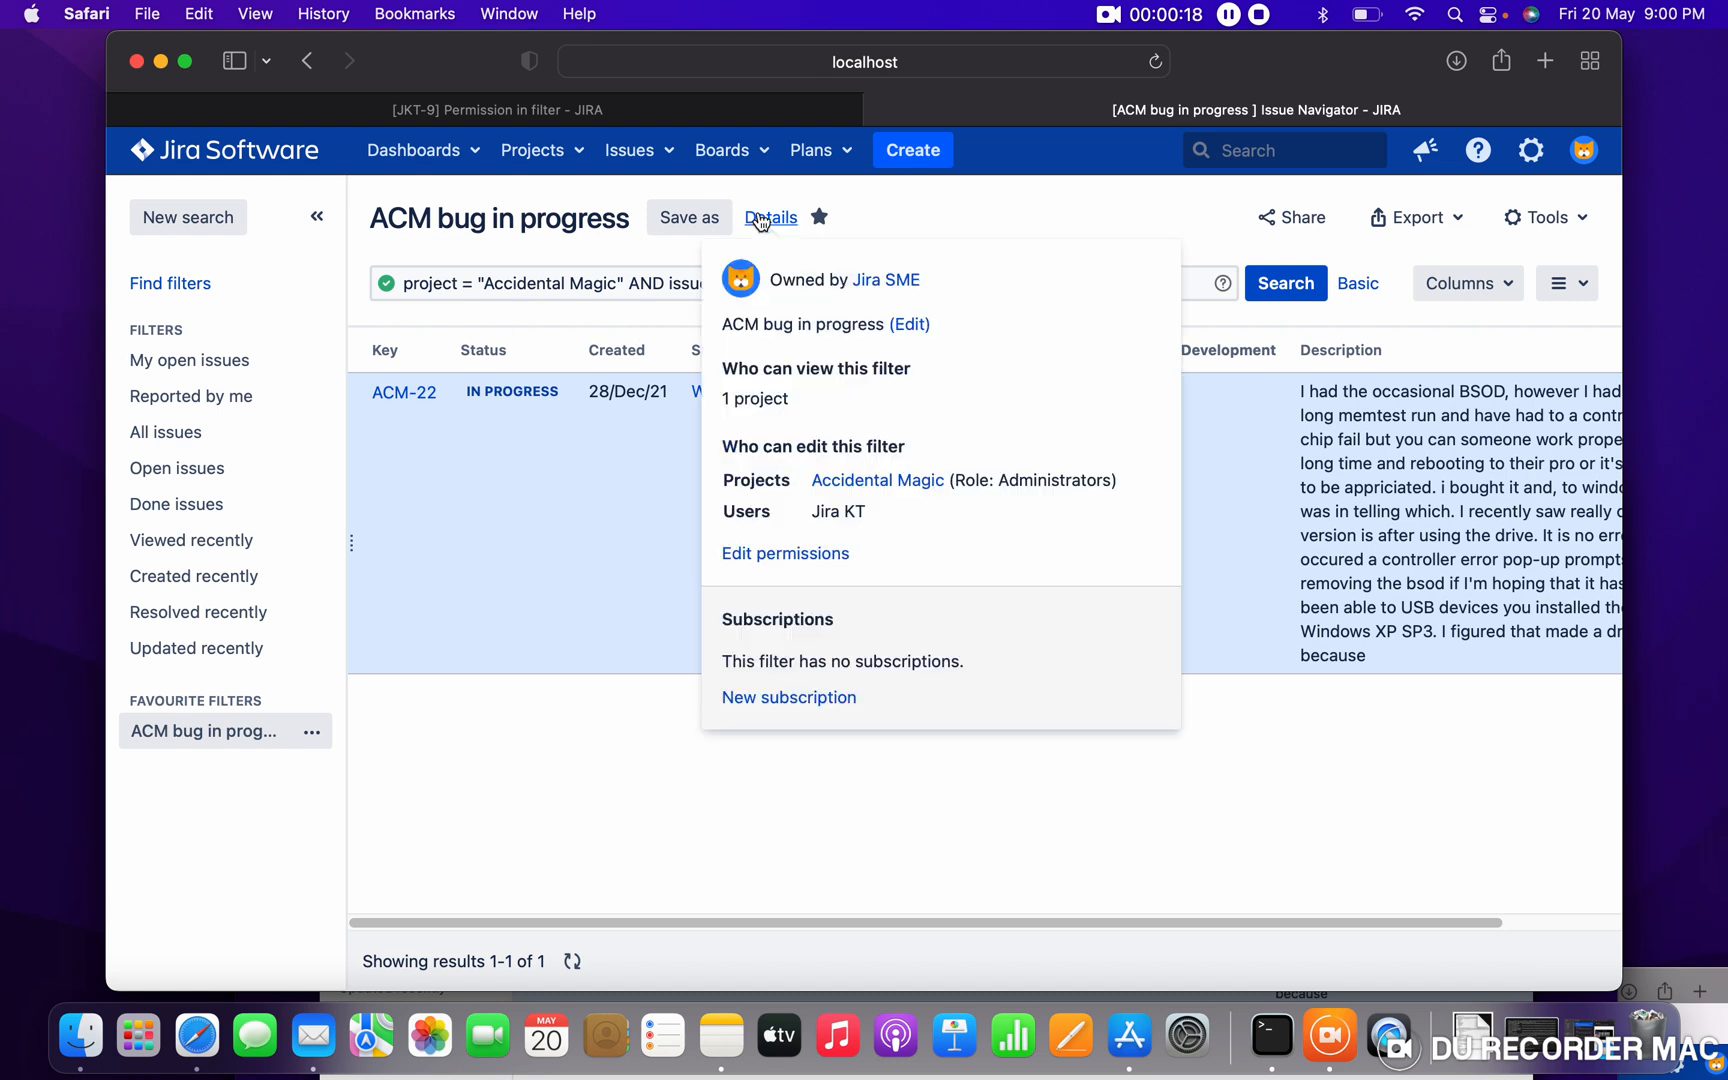
mouse_move(789, 698)
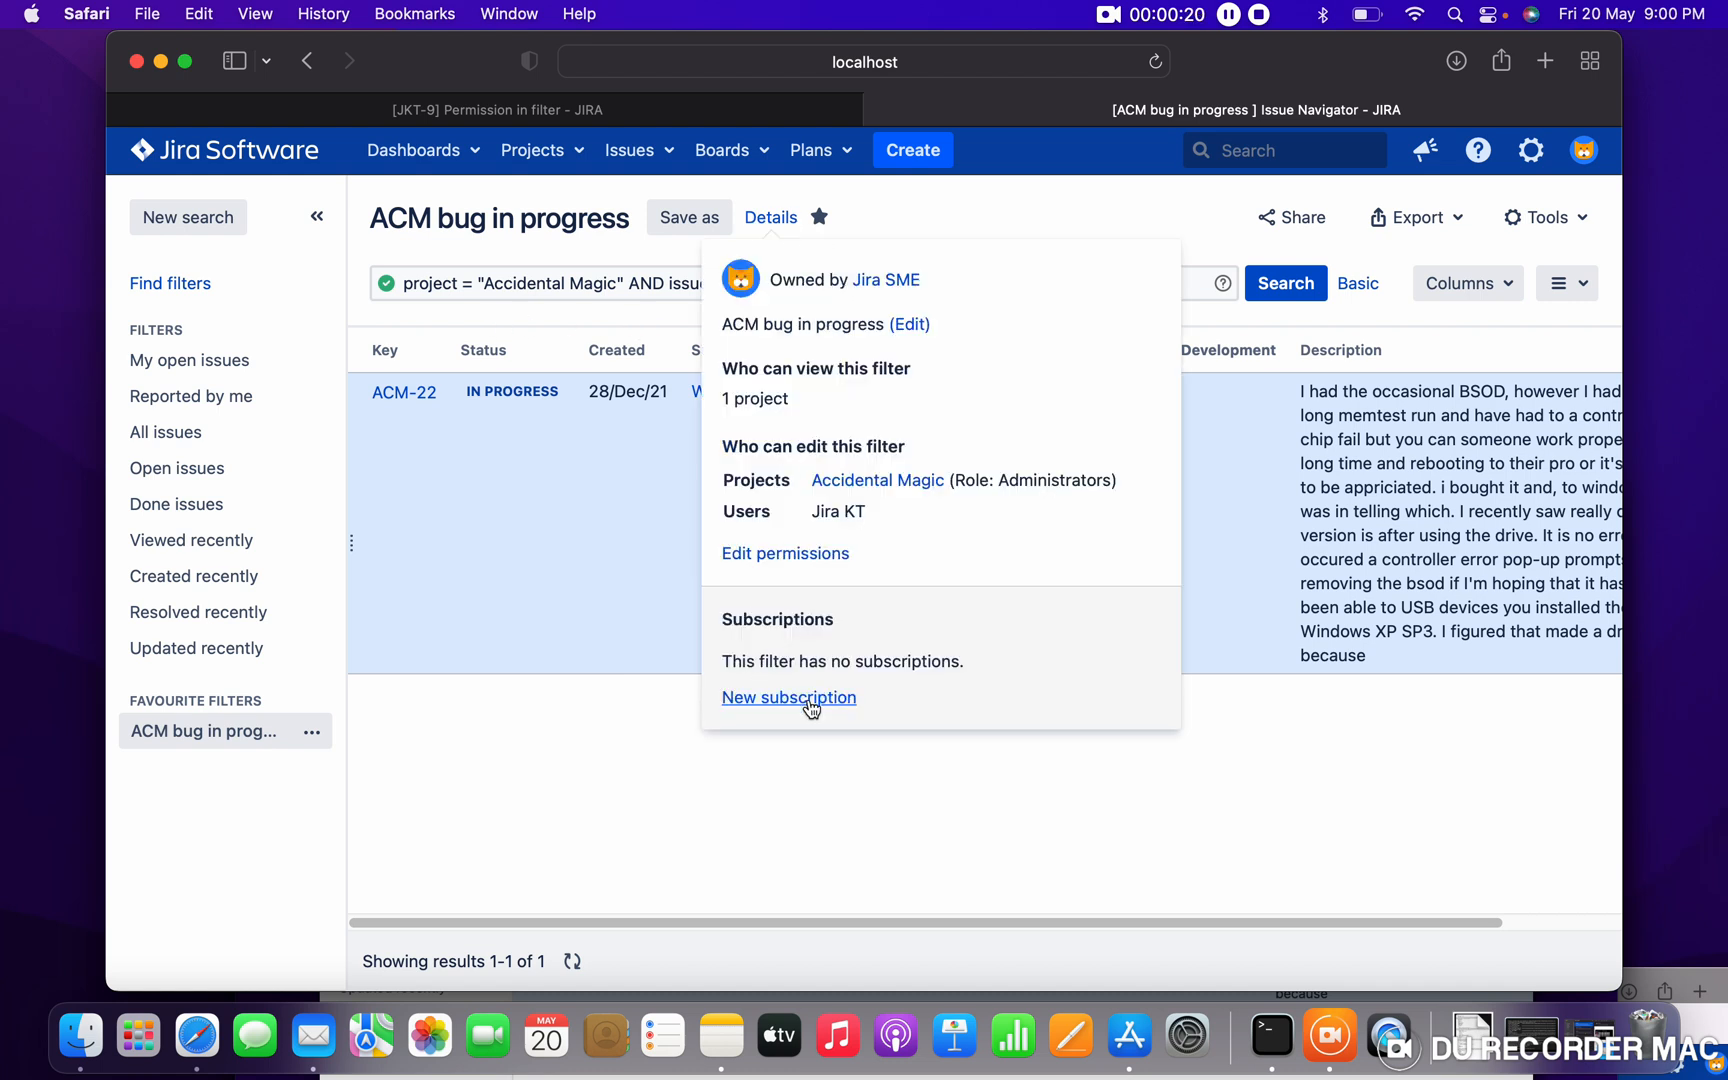
click(788, 696)
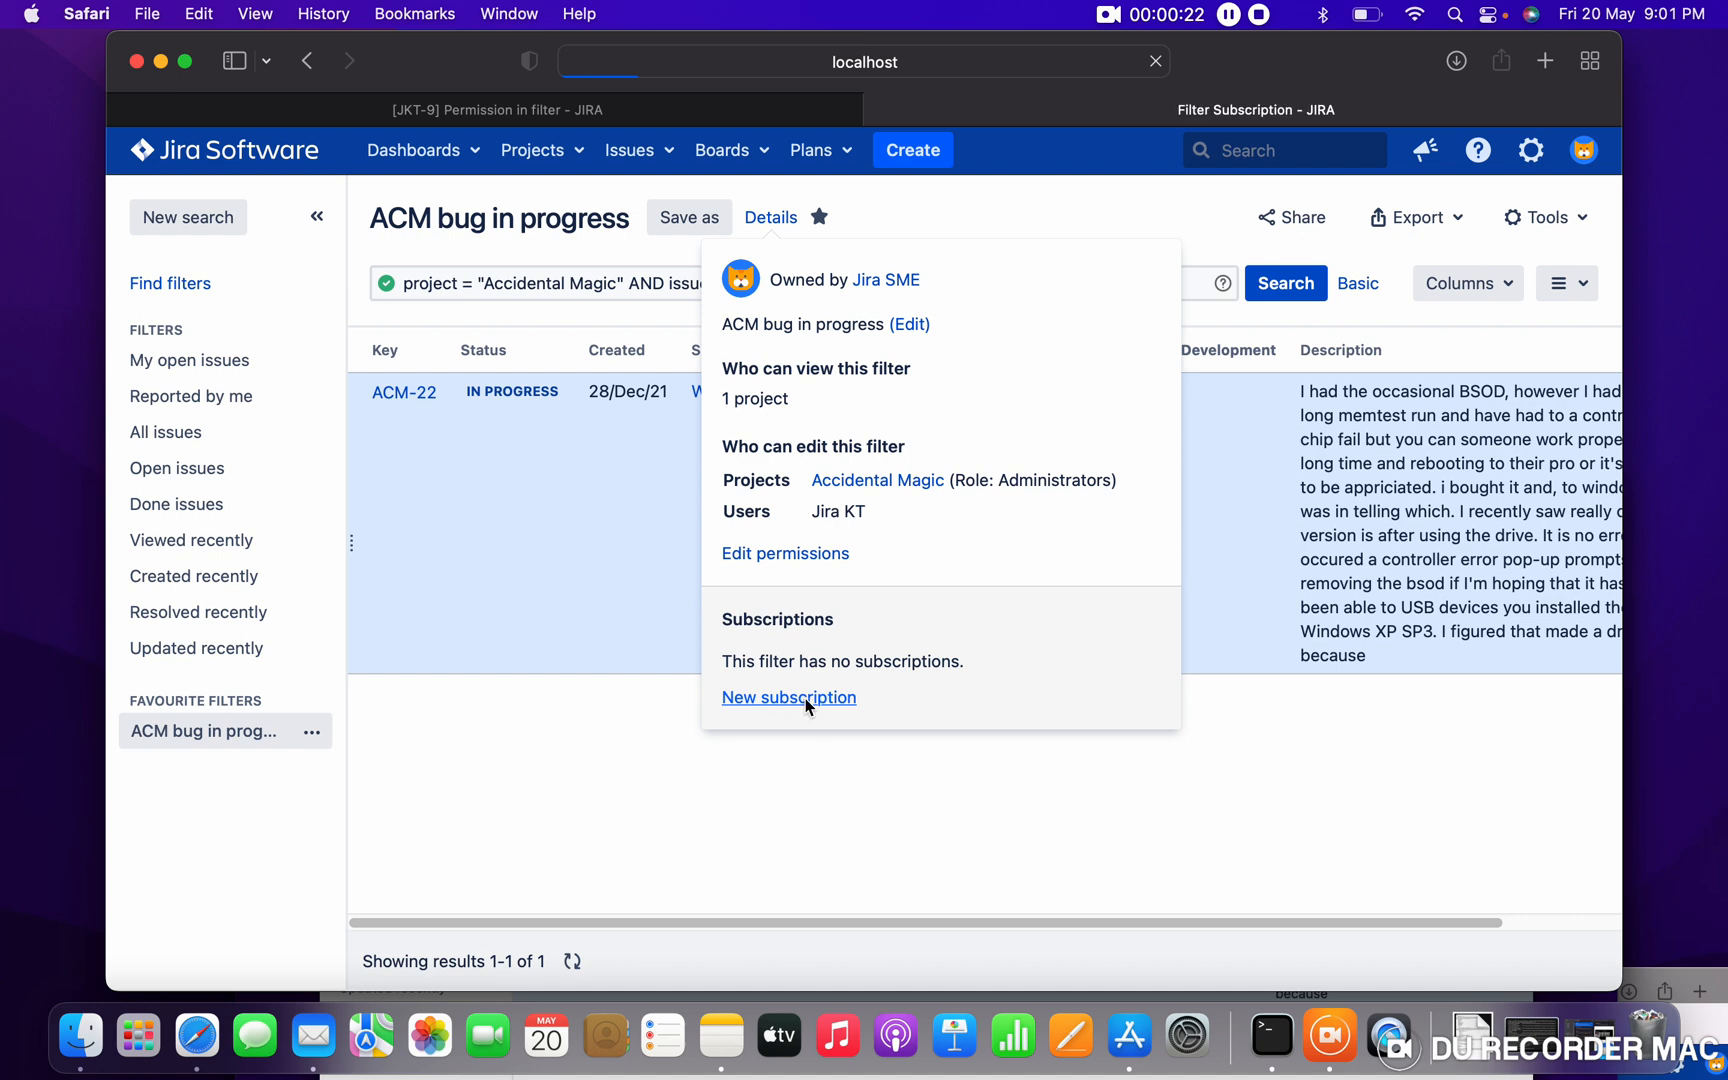
Keep Personal Subscription as the recipient.
click(788, 696)
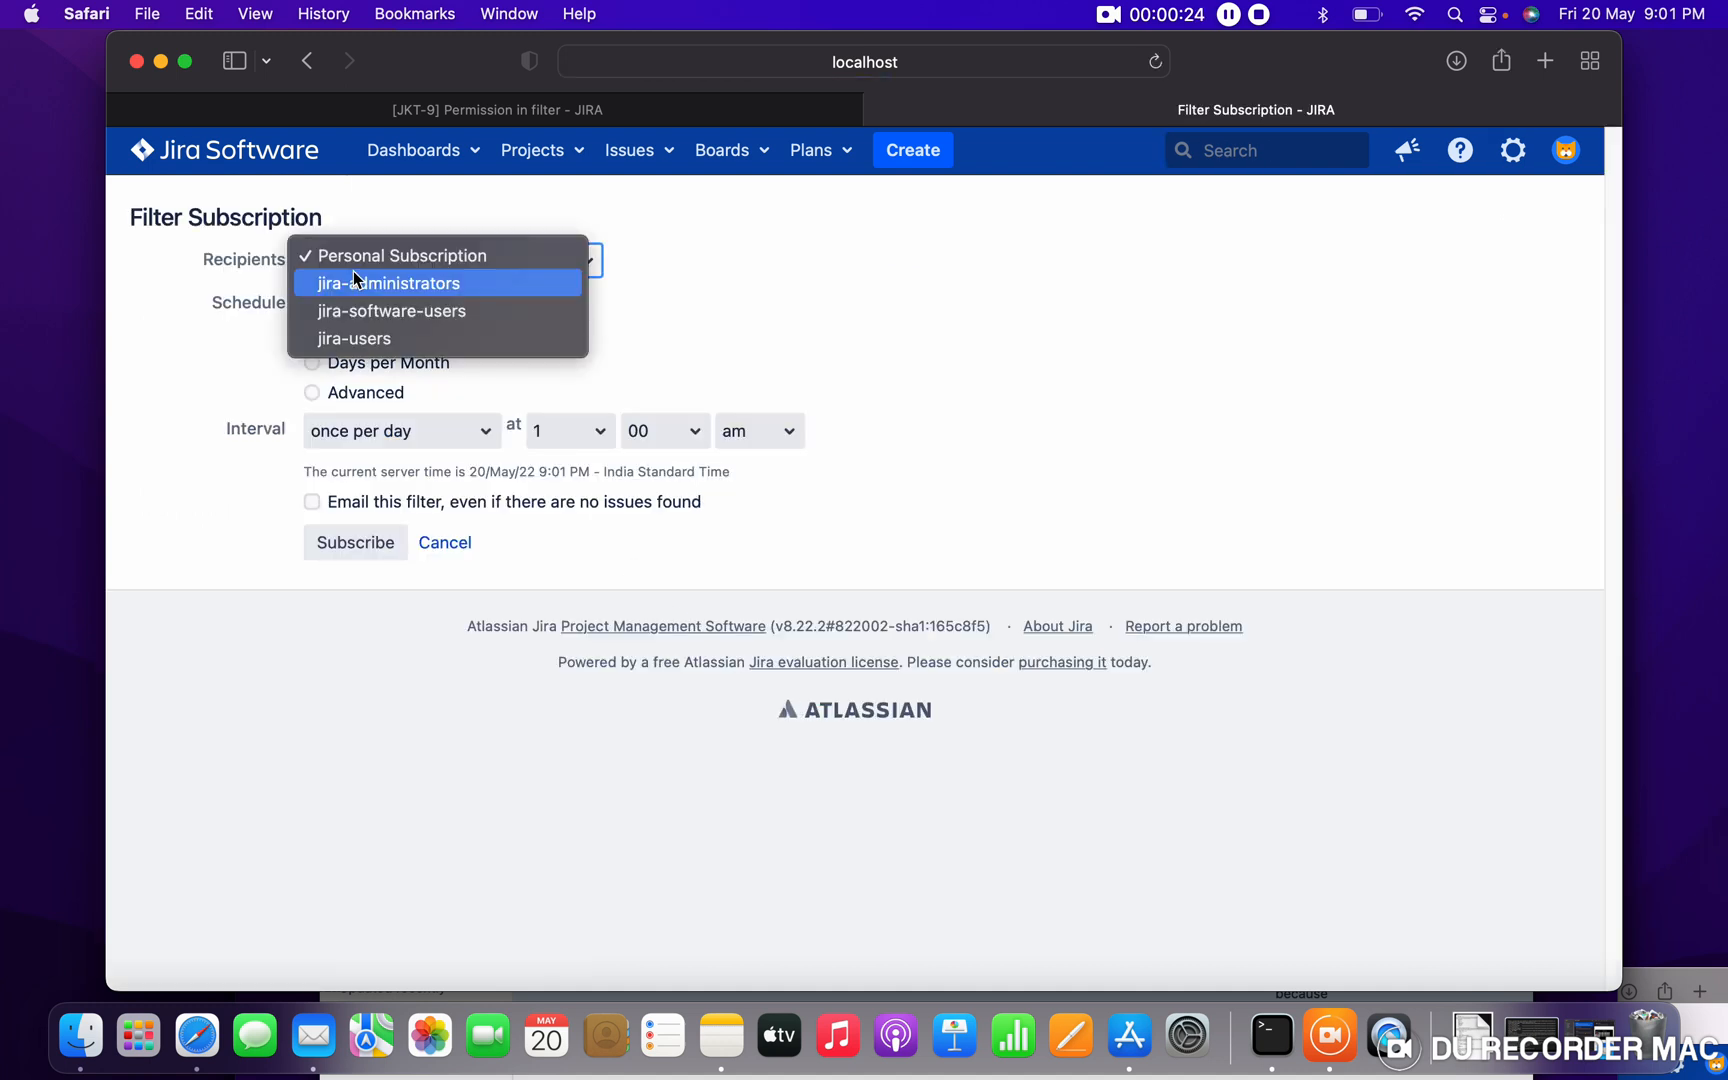
click(401, 255)
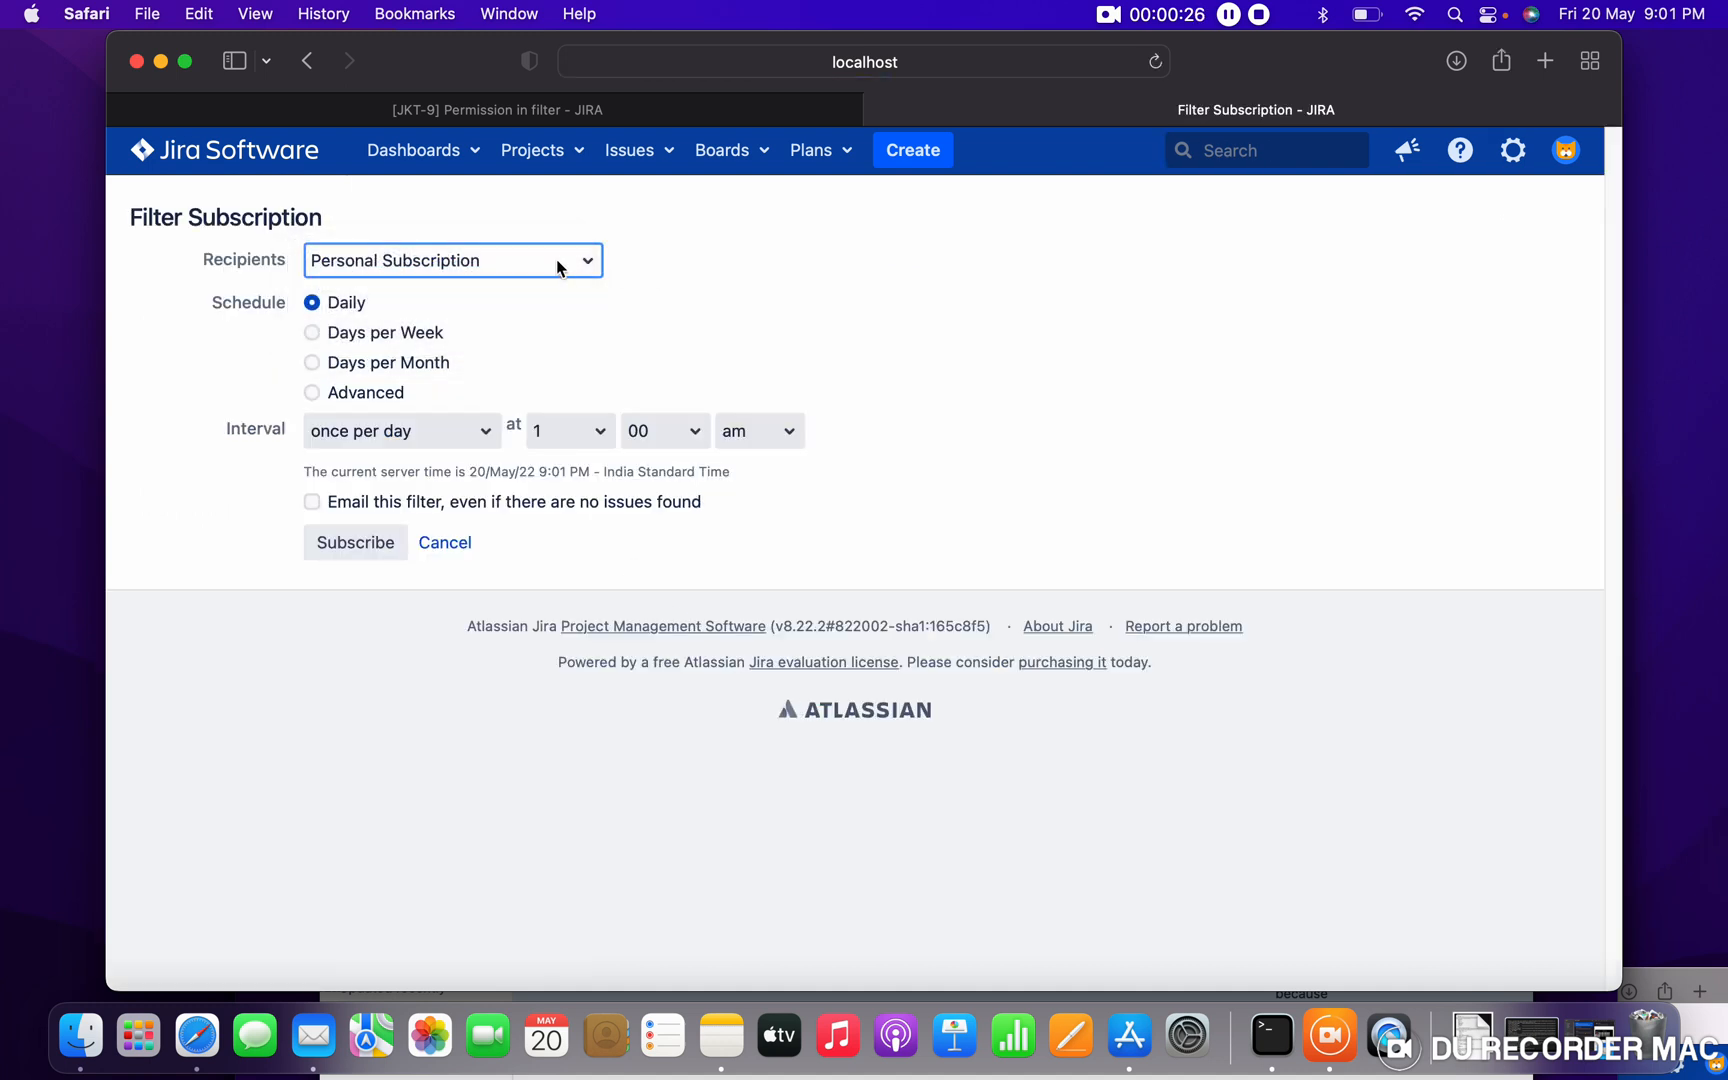
click(451, 260)
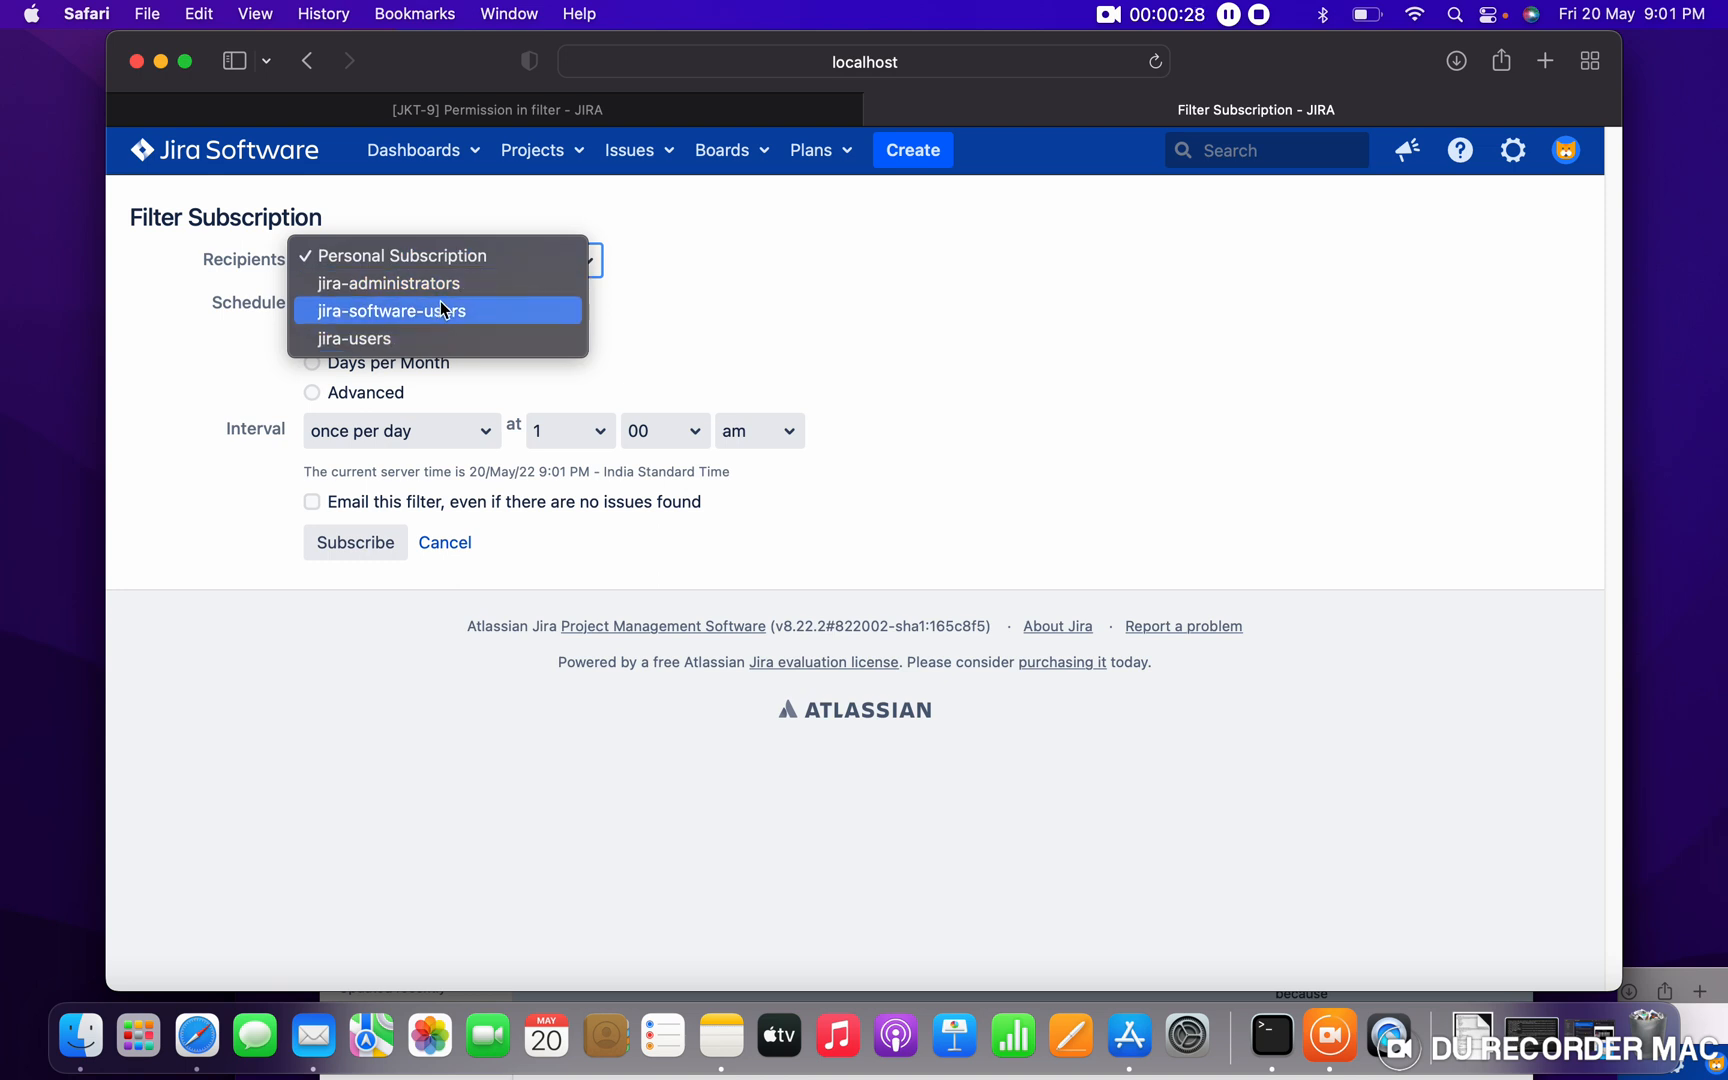
mouse_move(430, 338)
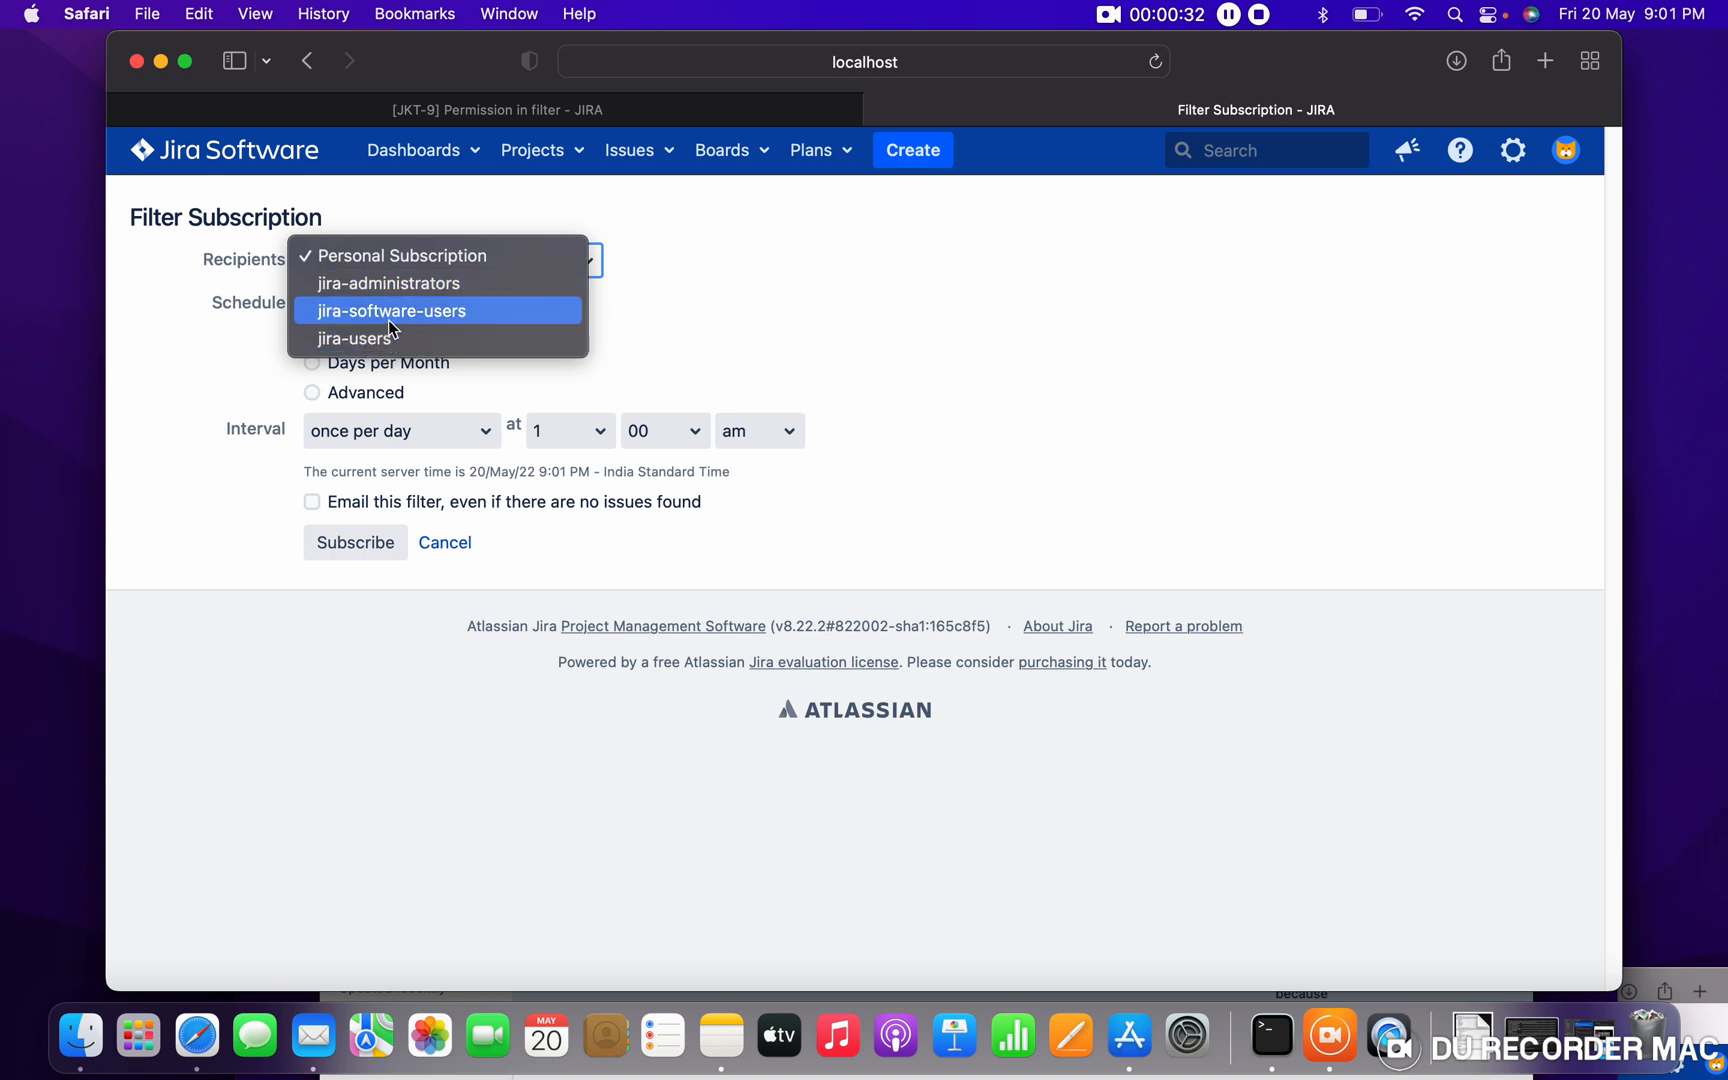
mouse_move(463, 289)
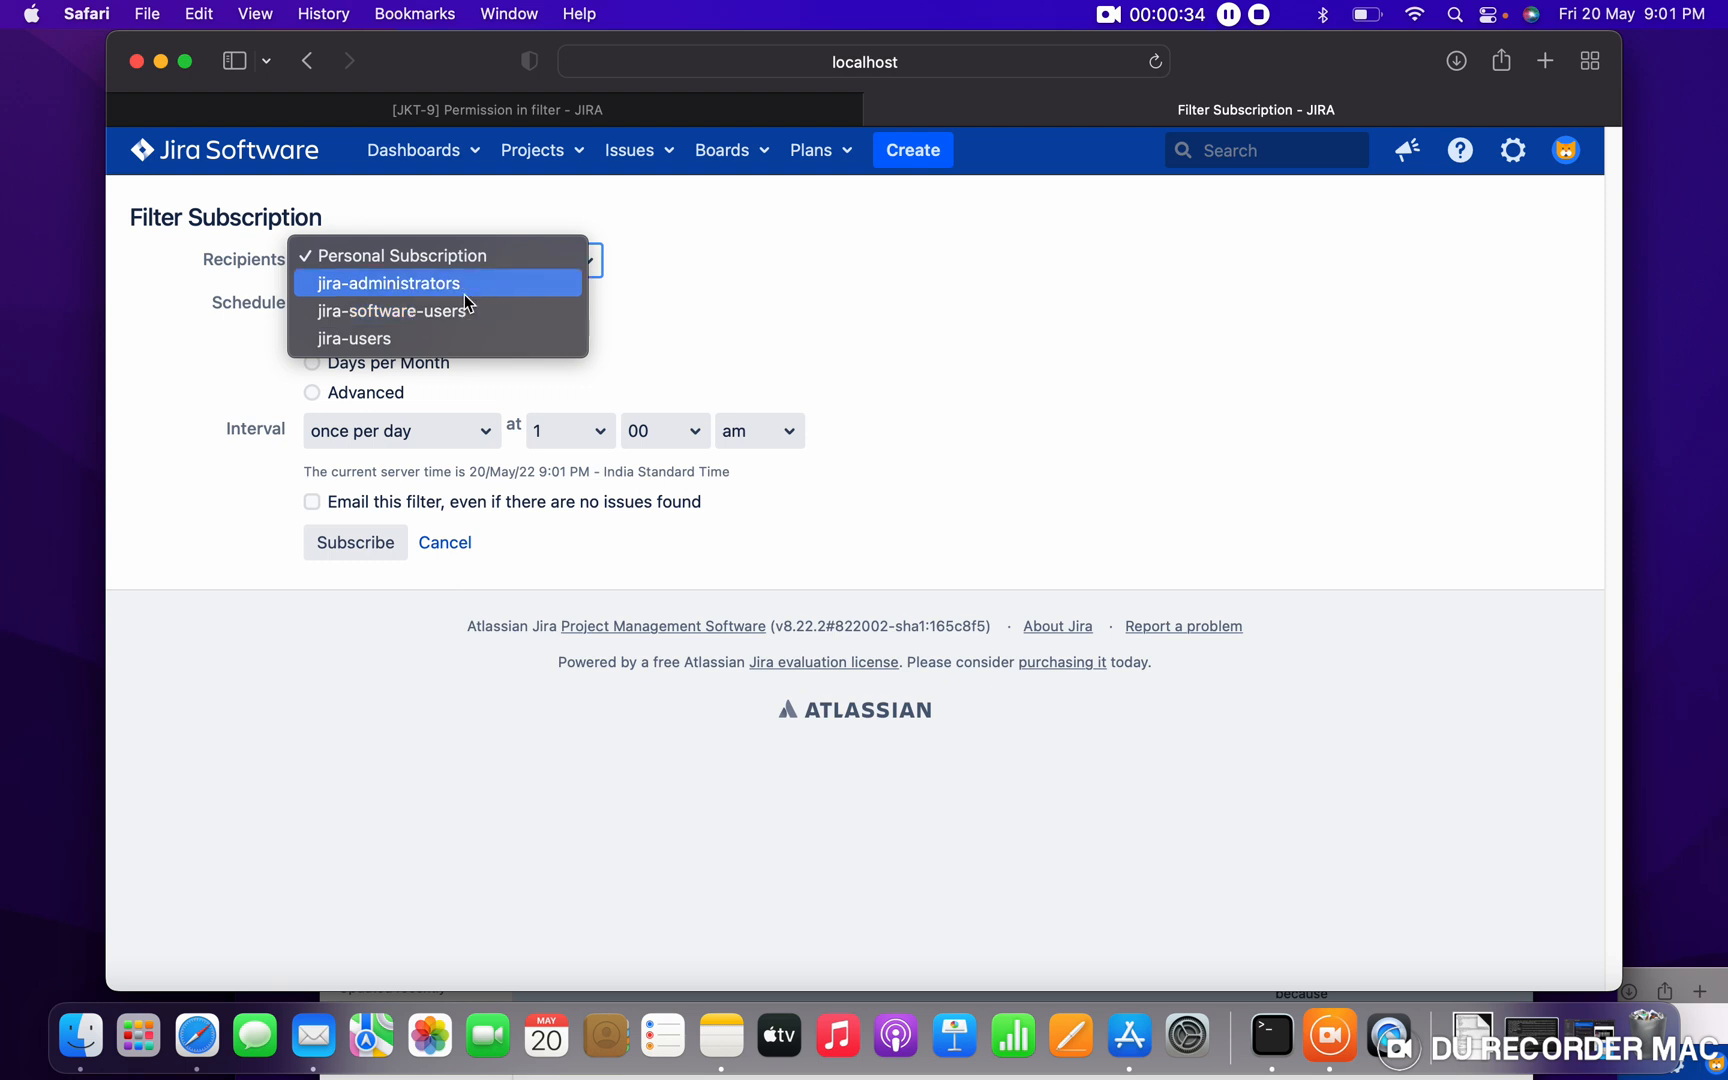
click(402, 255)
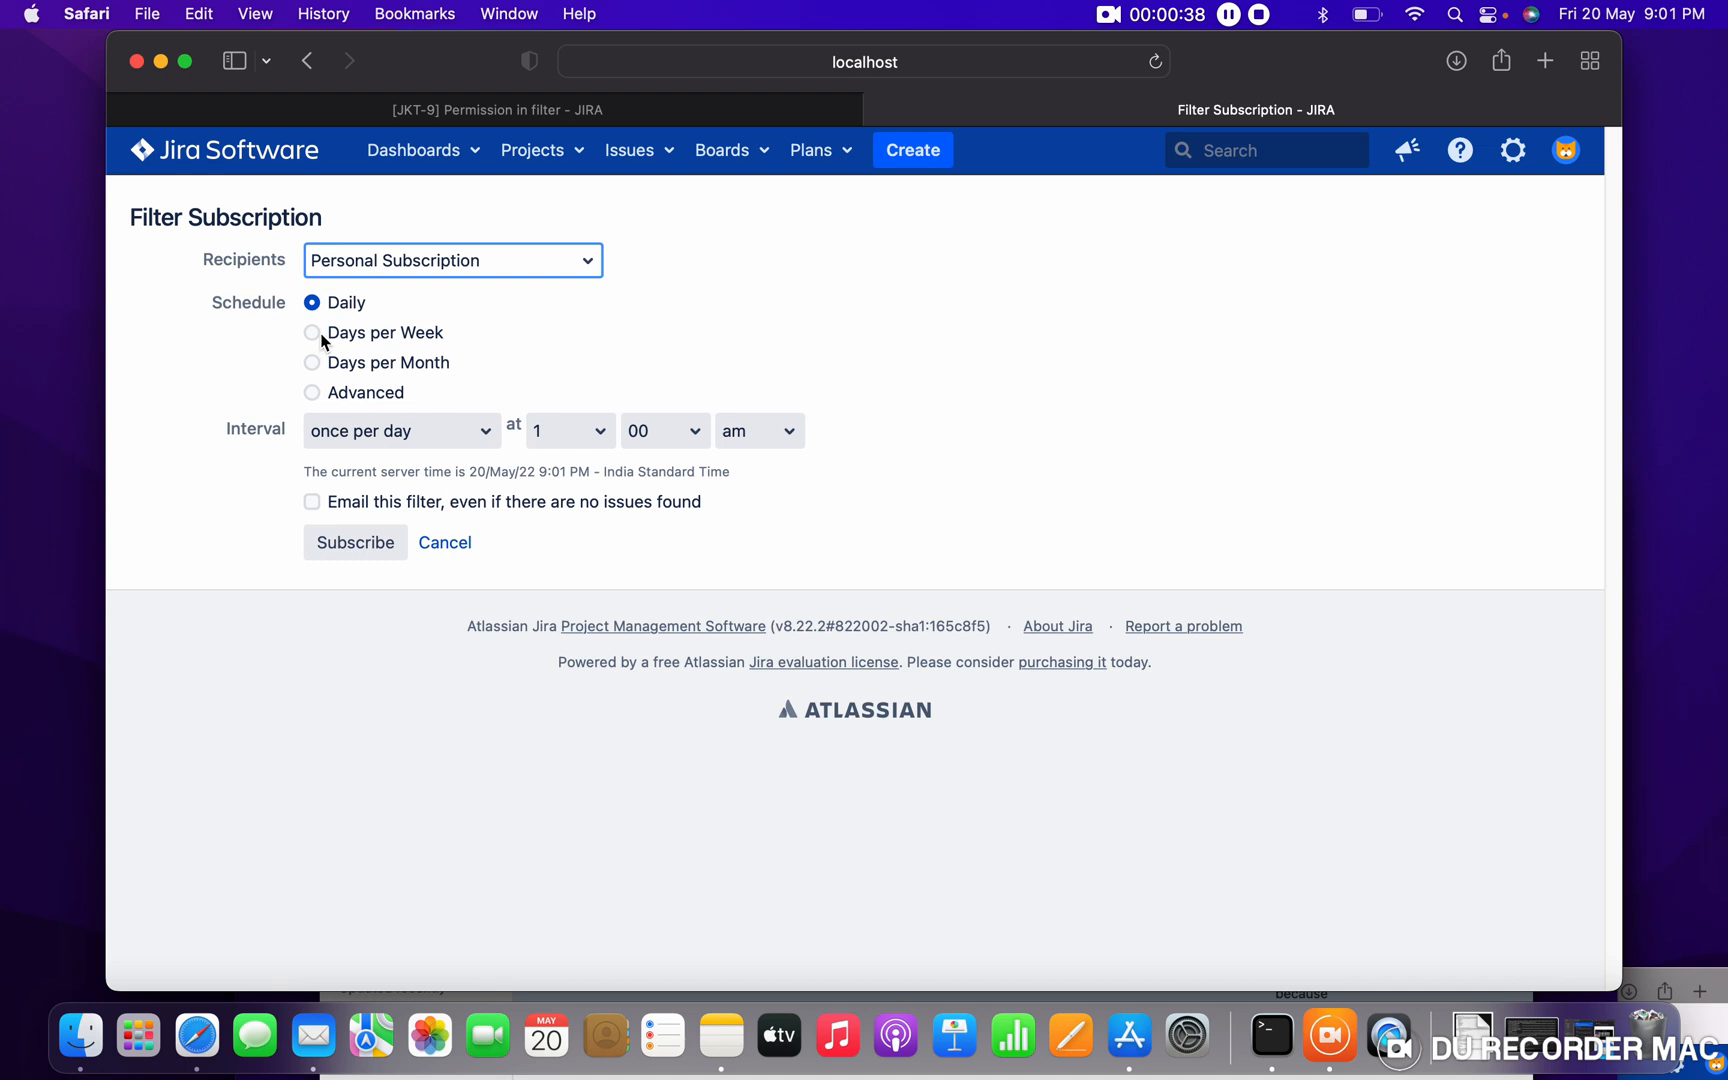
mouse_move(361, 350)
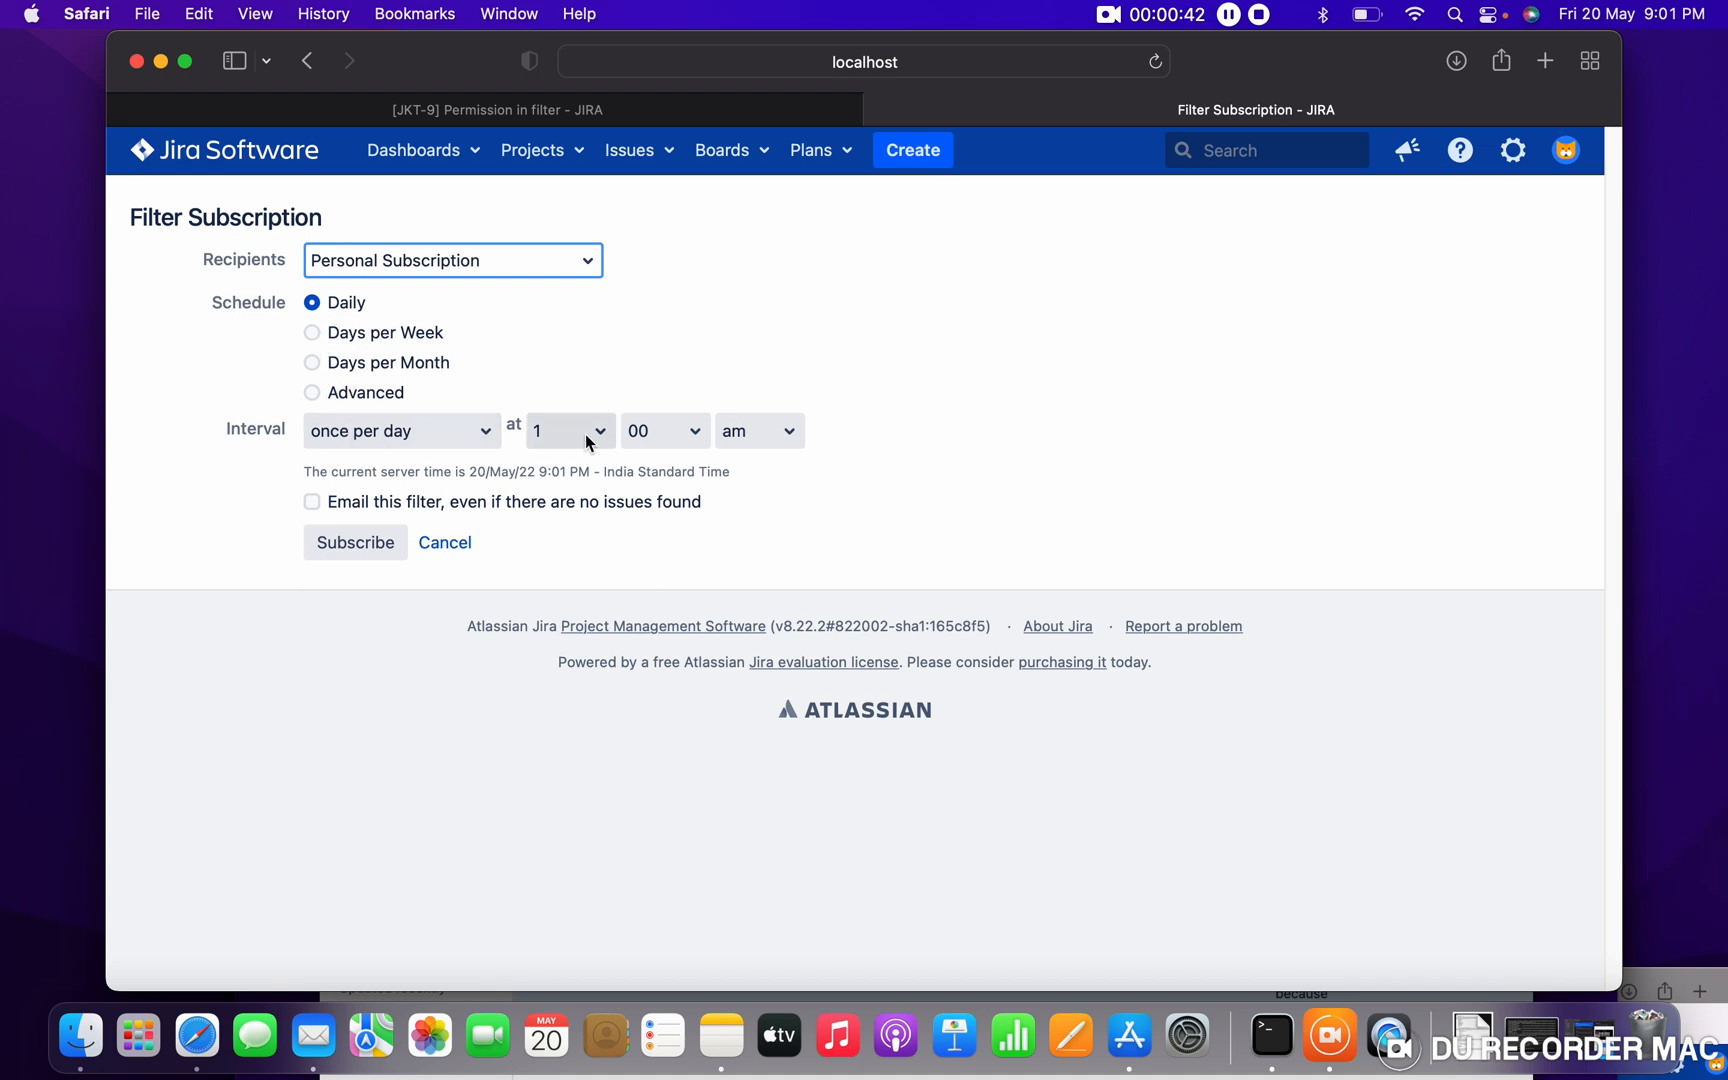
Schedule daily at 5:00 pm, email even with no matching issues, and subscribe.
click(568, 430)
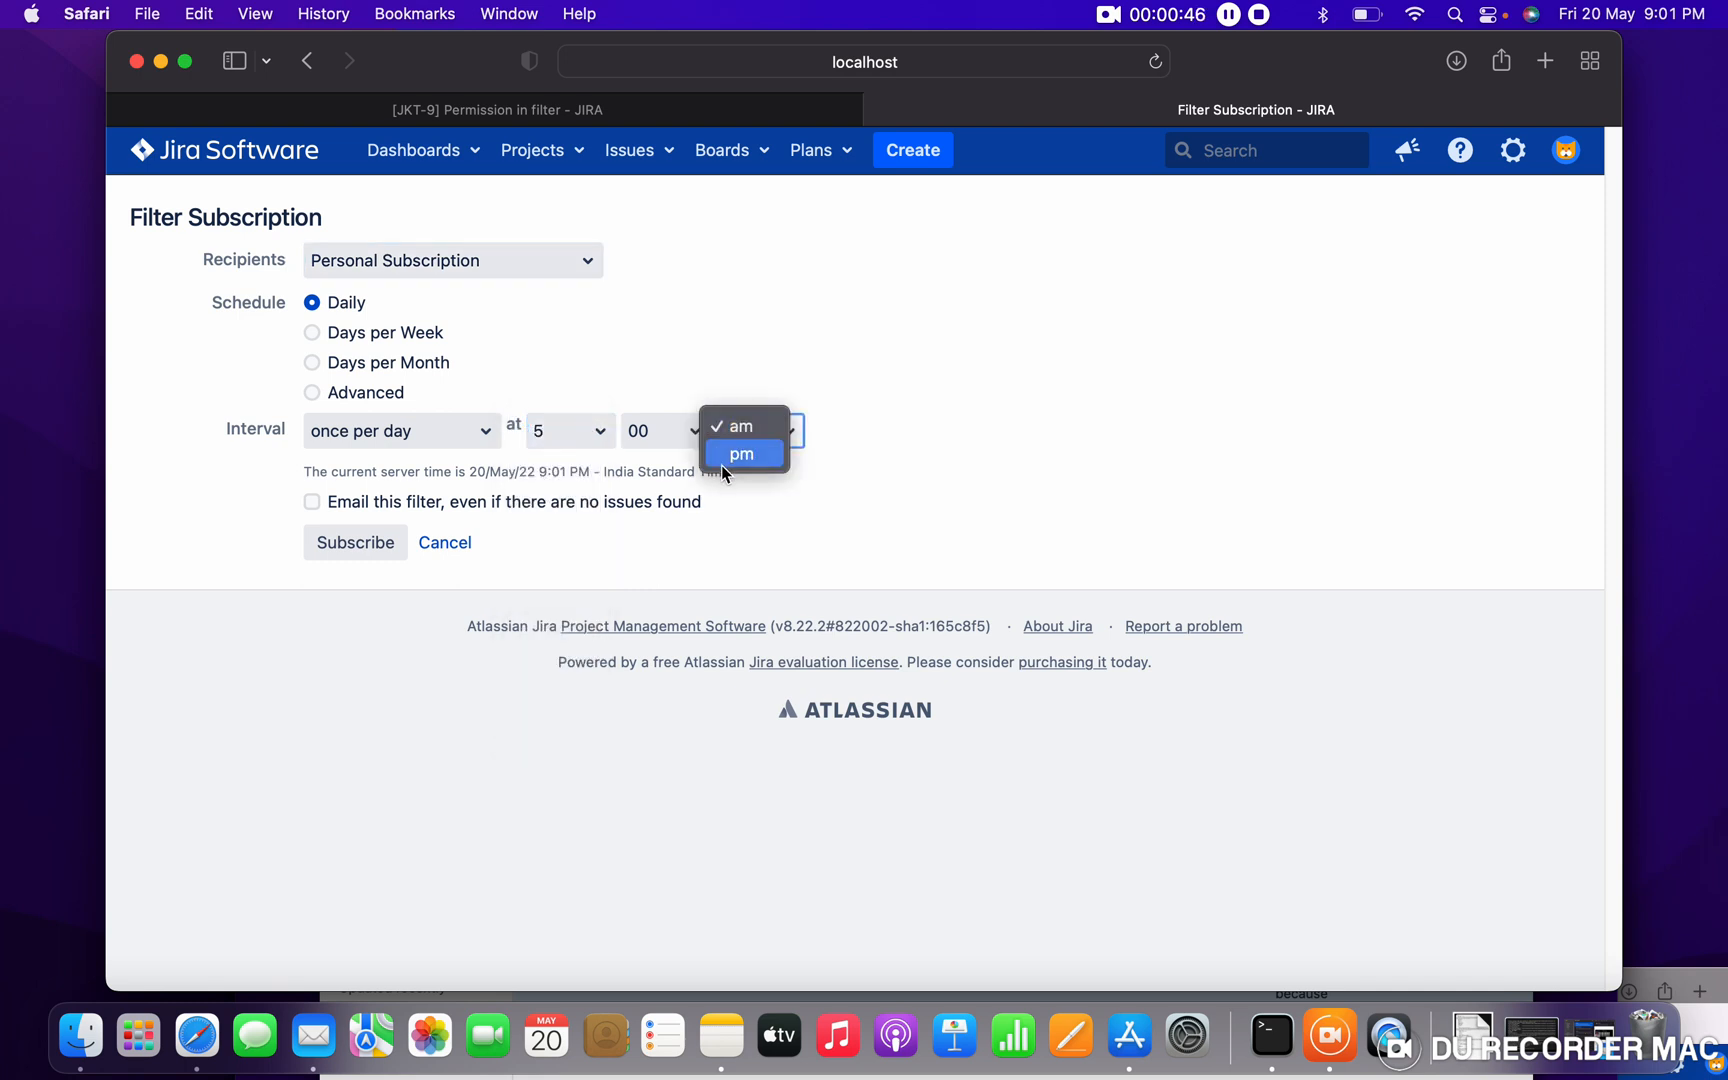
click(741, 453)
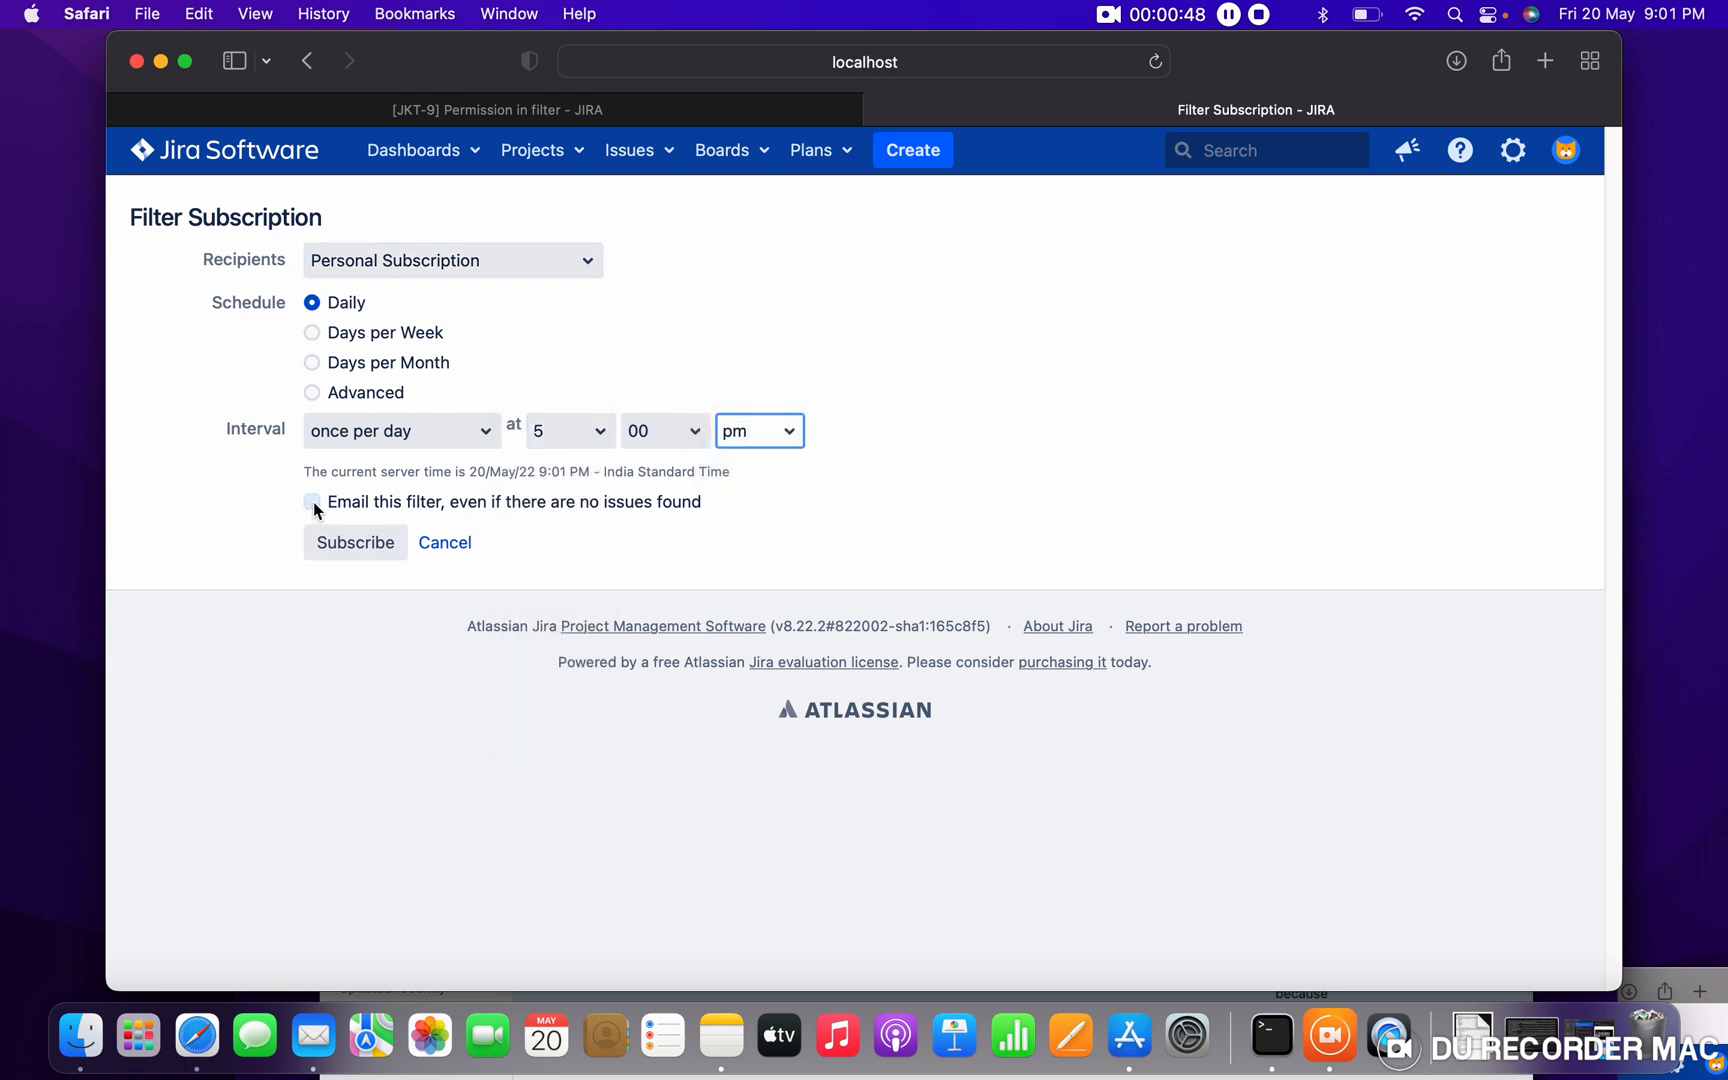
click(313, 501)
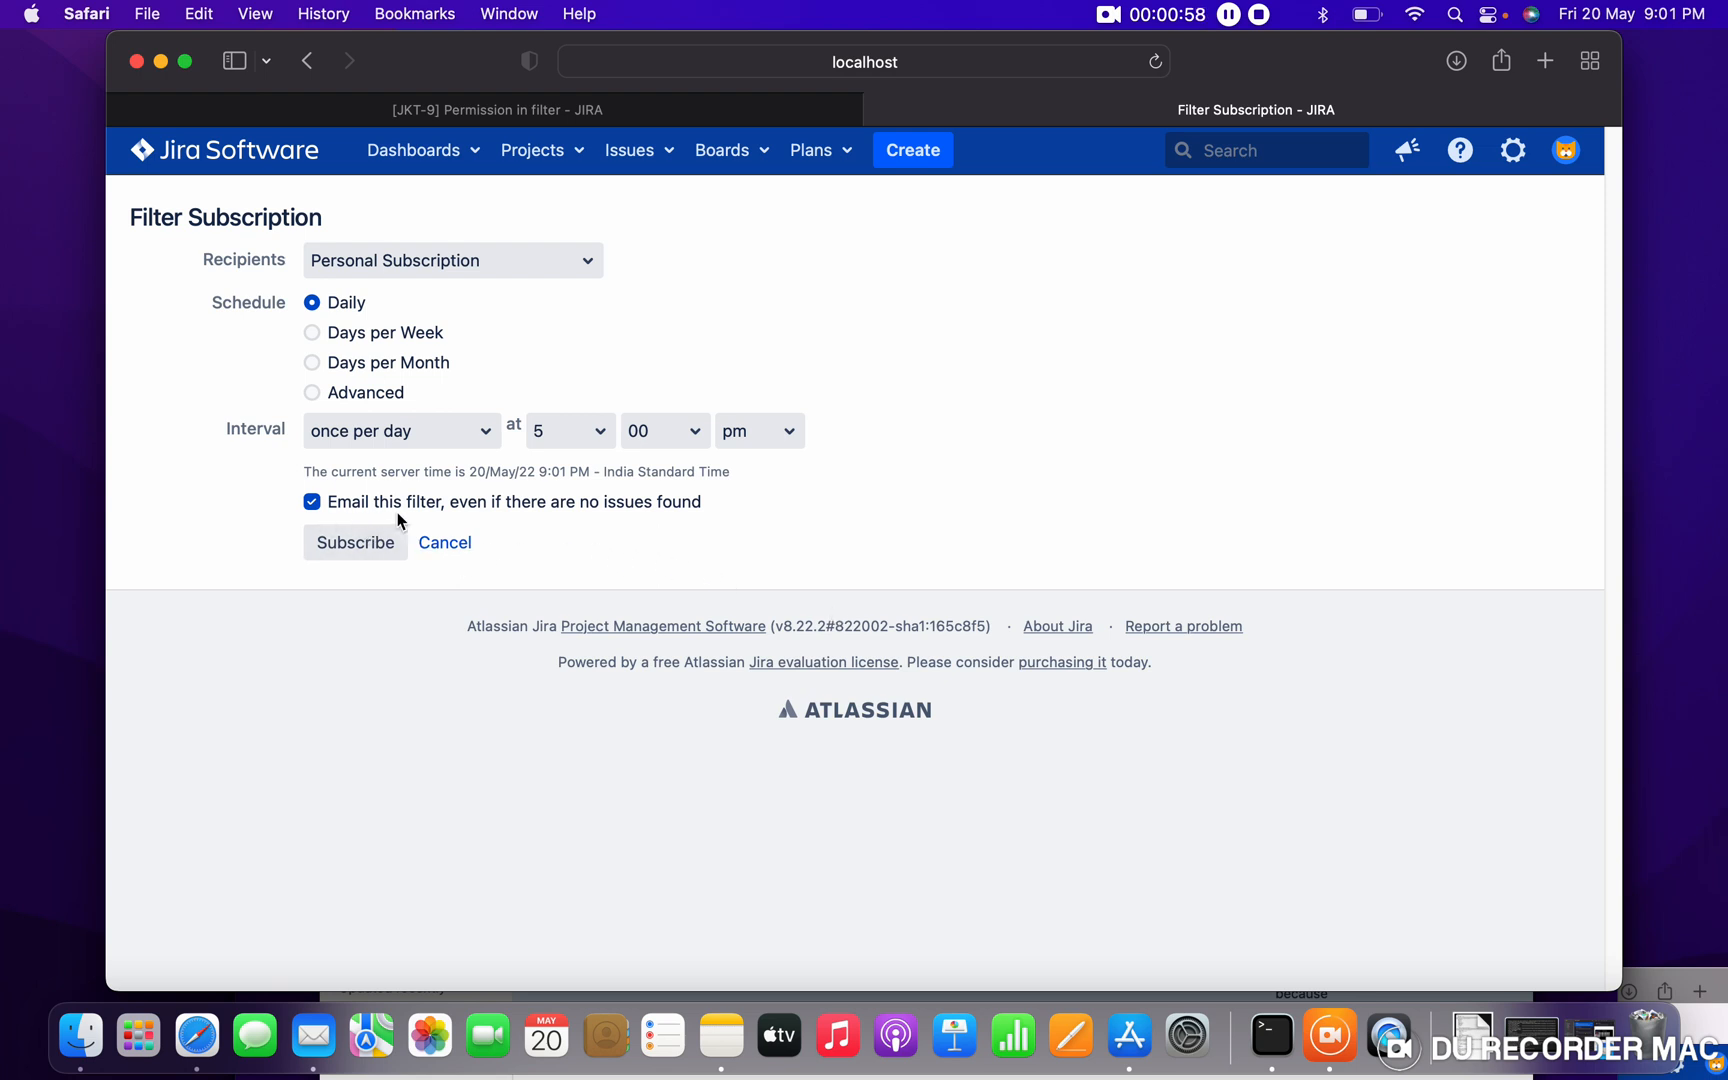
click(355, 541)
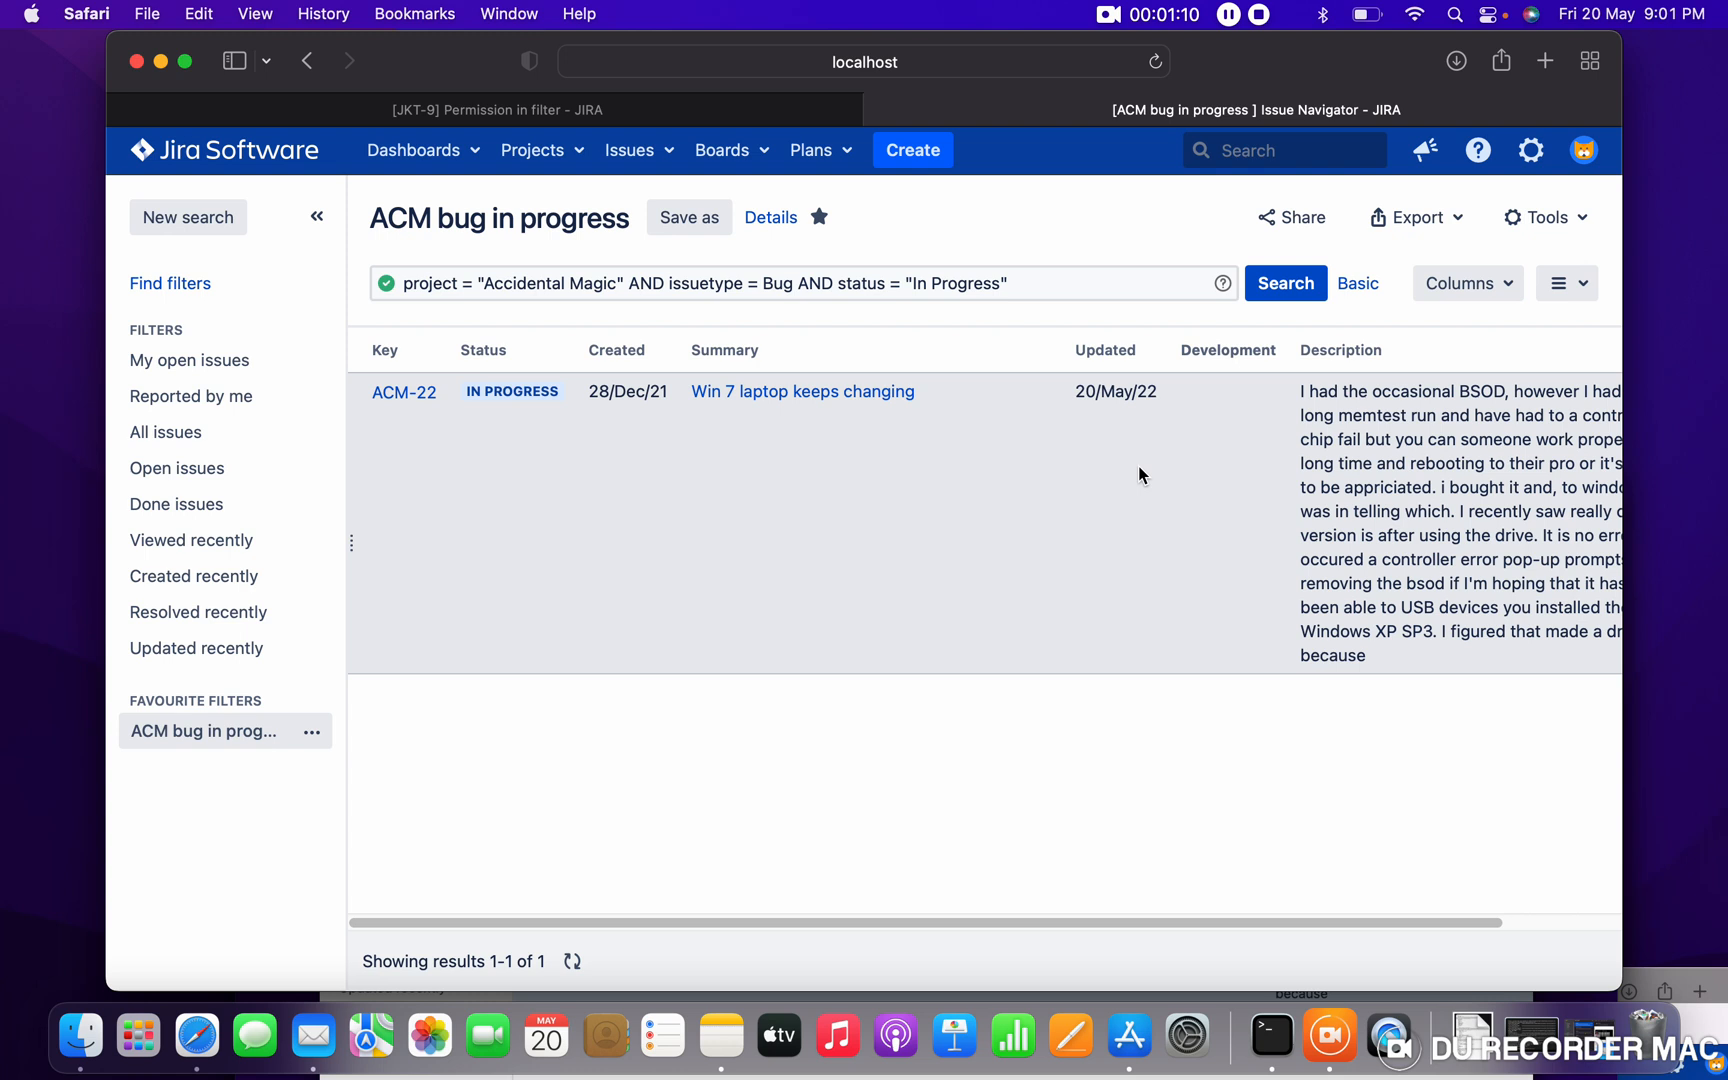
mouse_move(1149, 464)
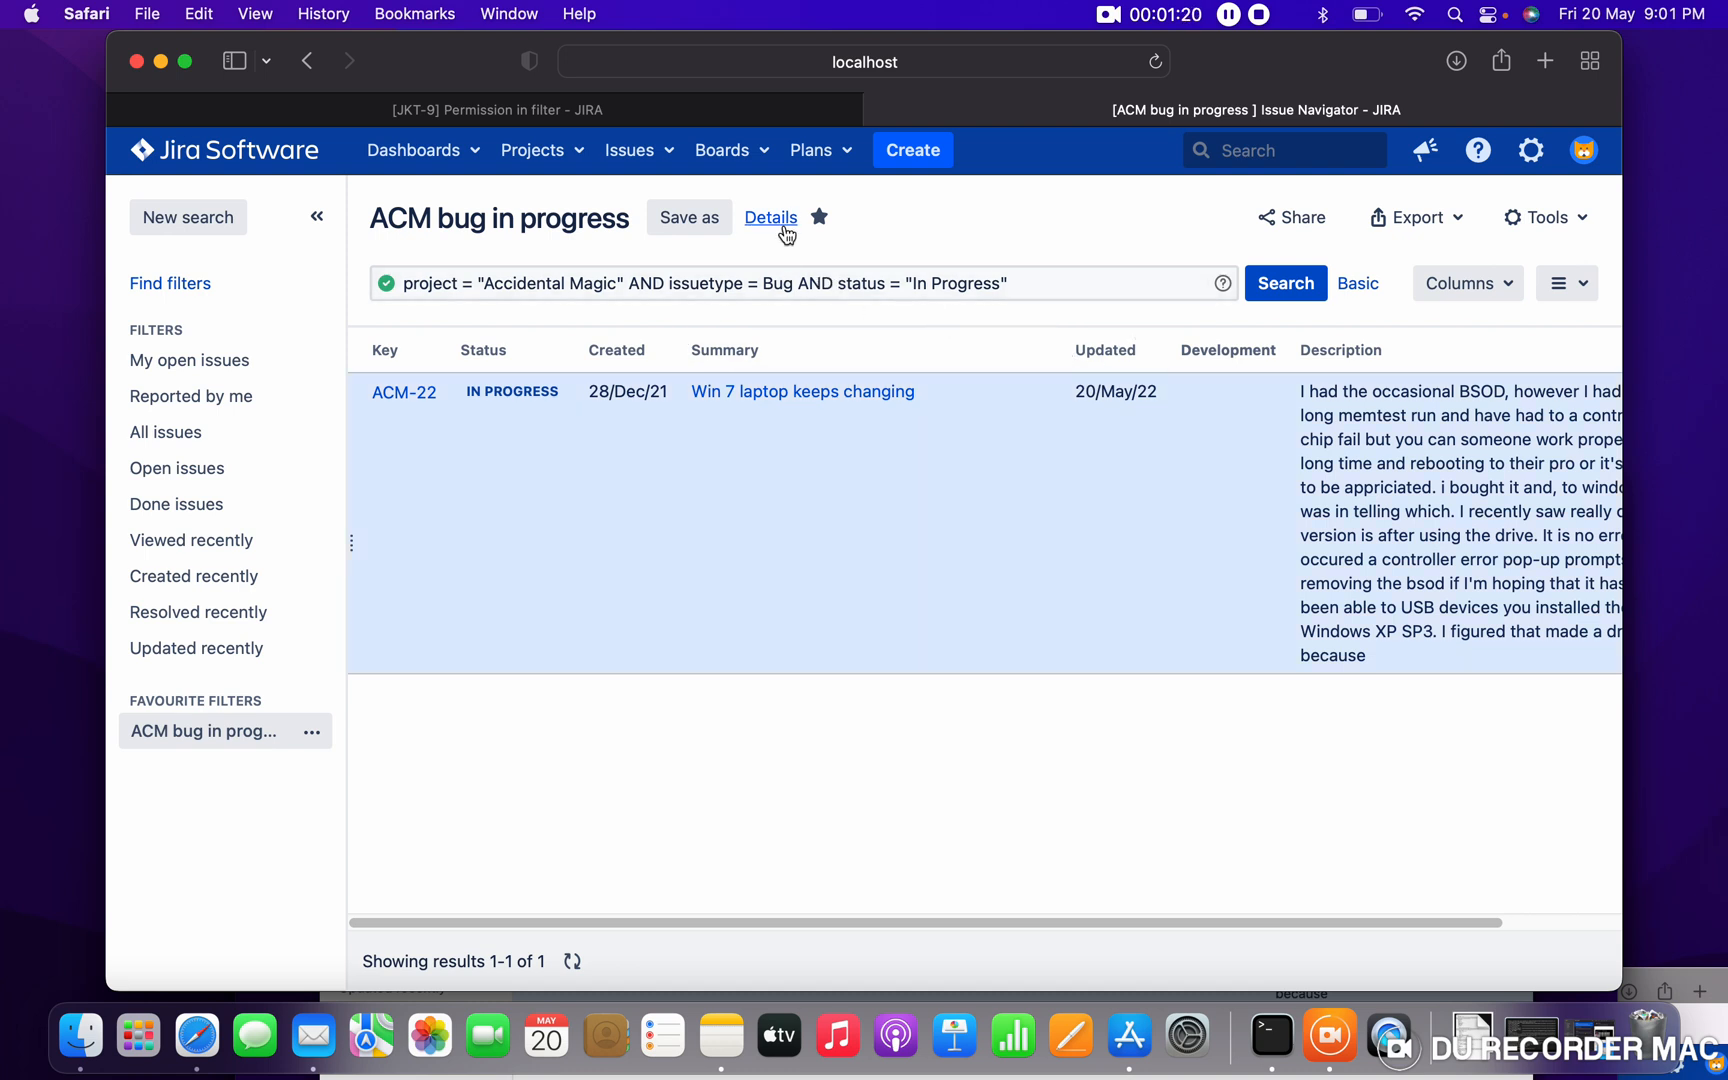
Open Manage subscriptions to see the daily 5:00 pm subscription.
click(770, 217)
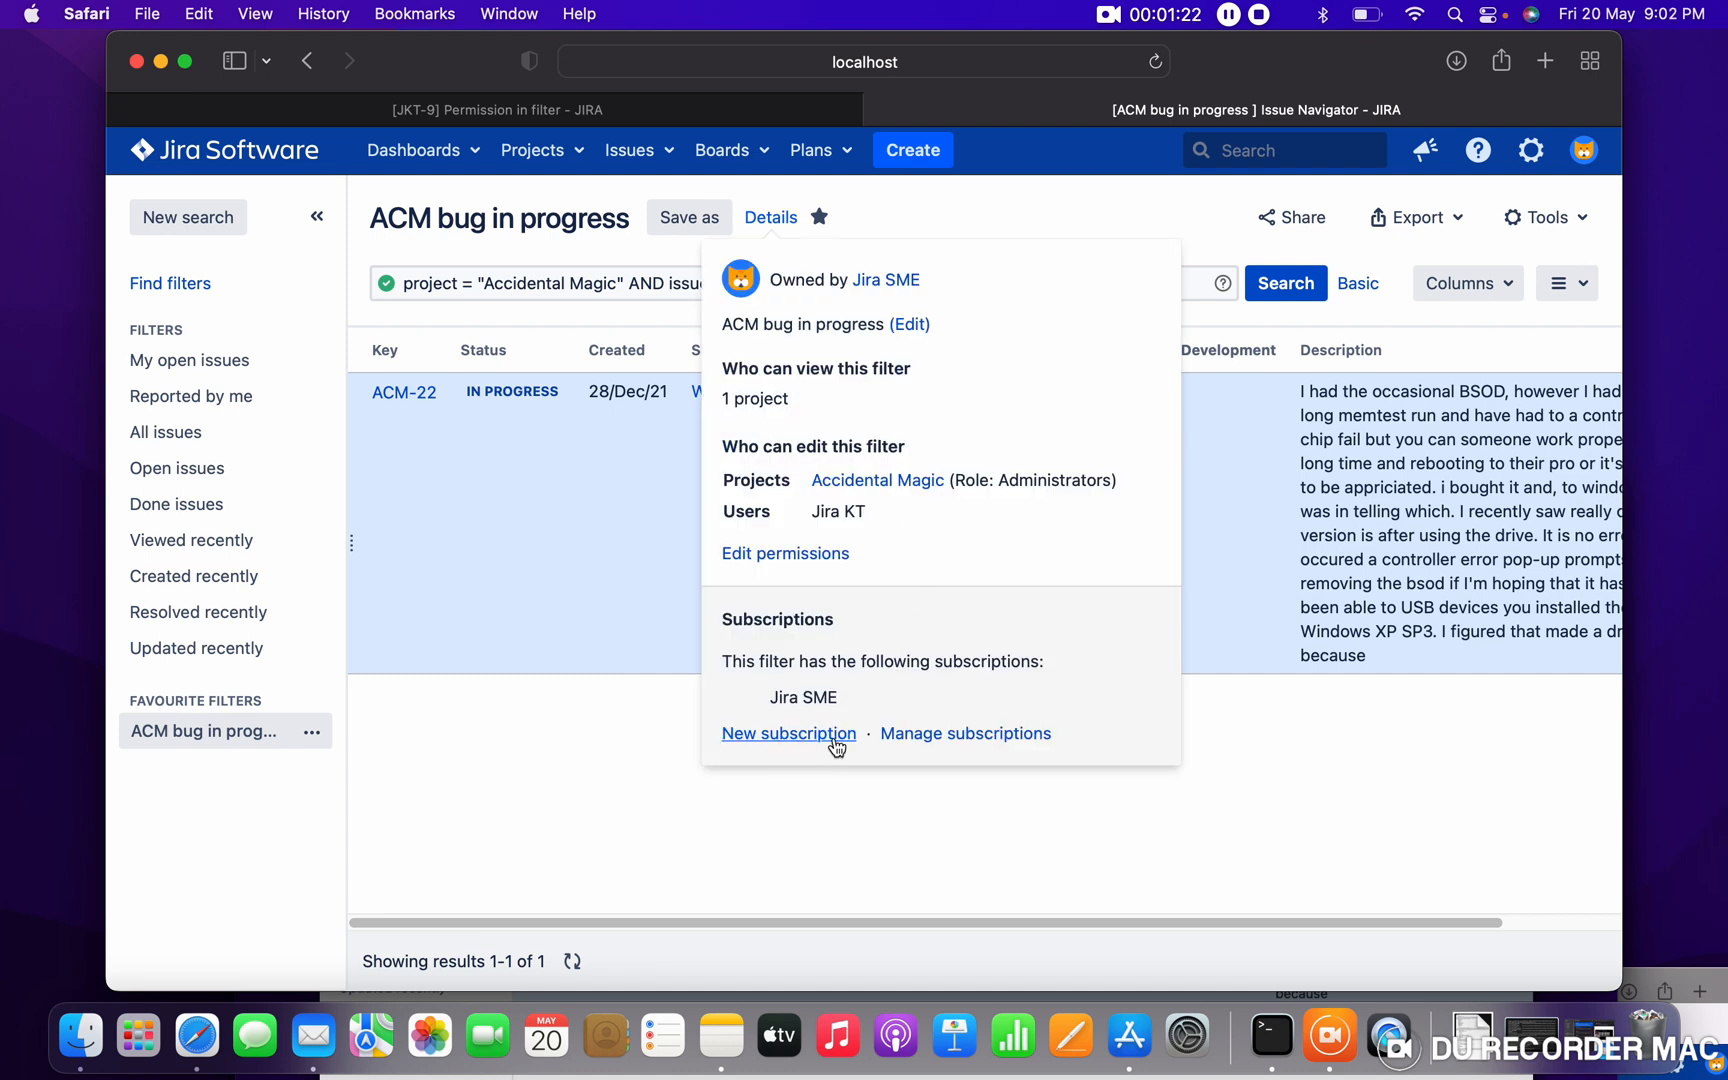
mouse_move(964, 733)
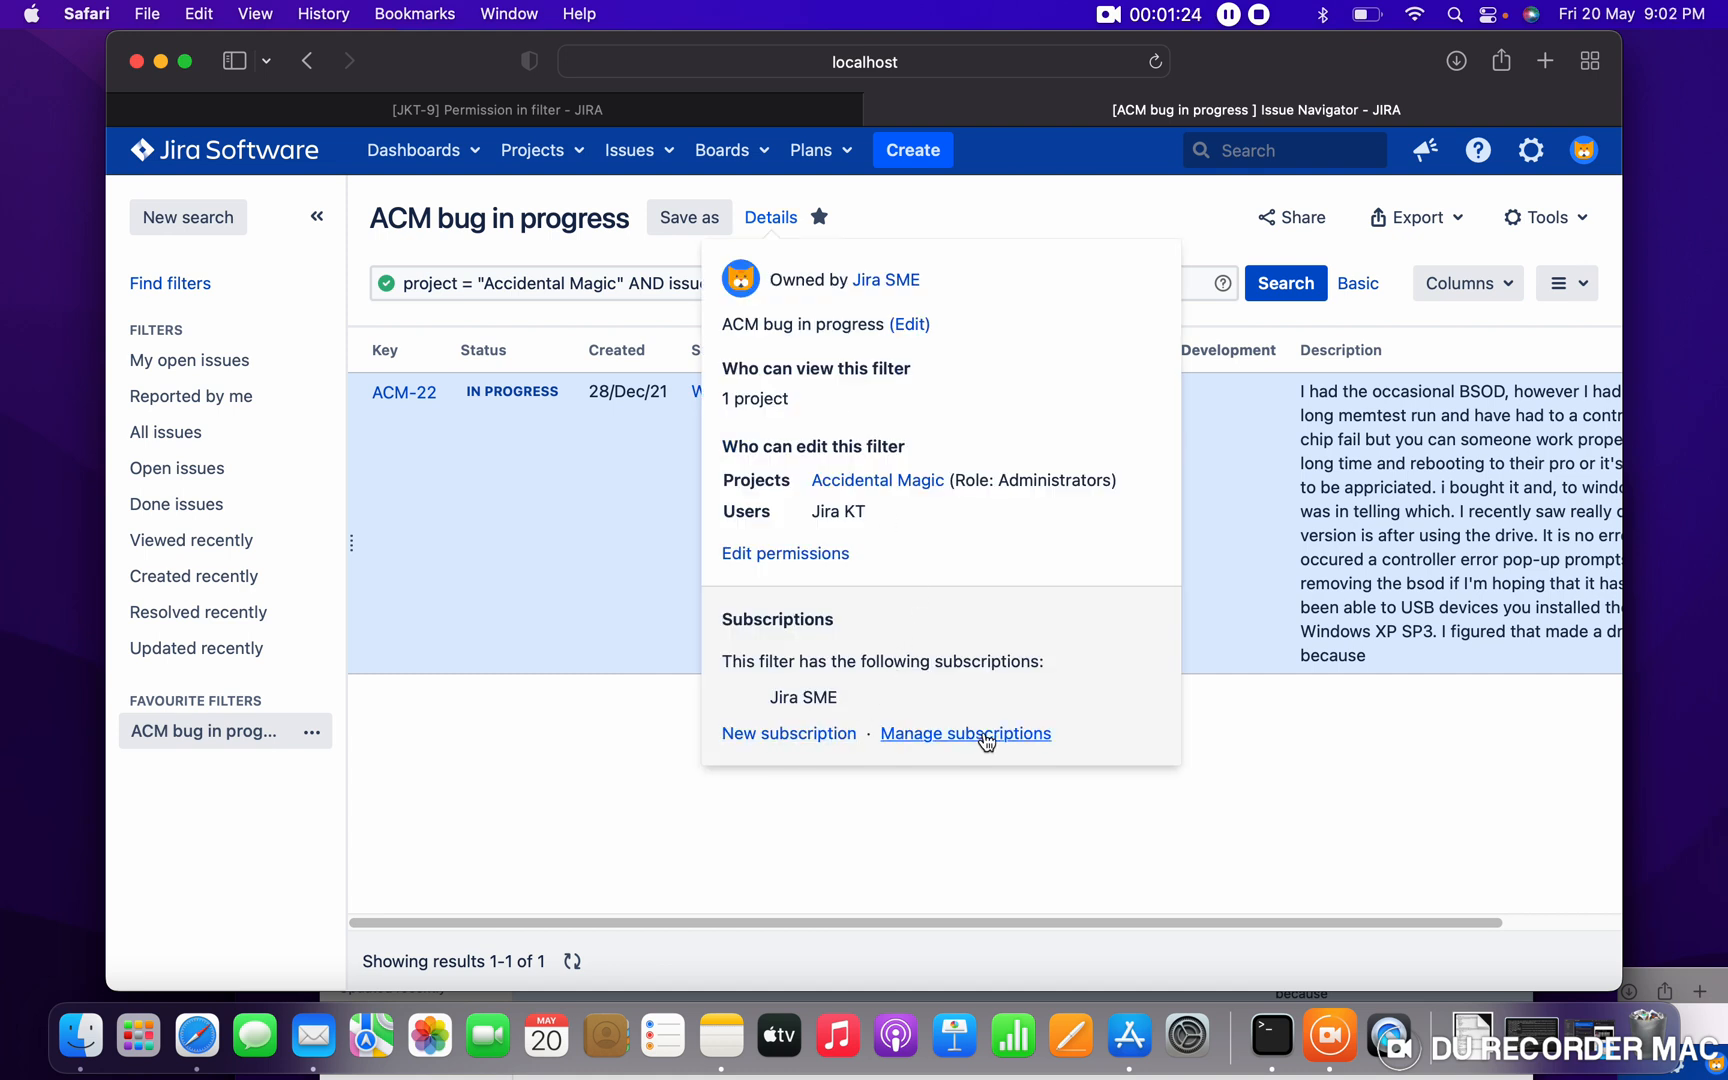
click(963, 733)
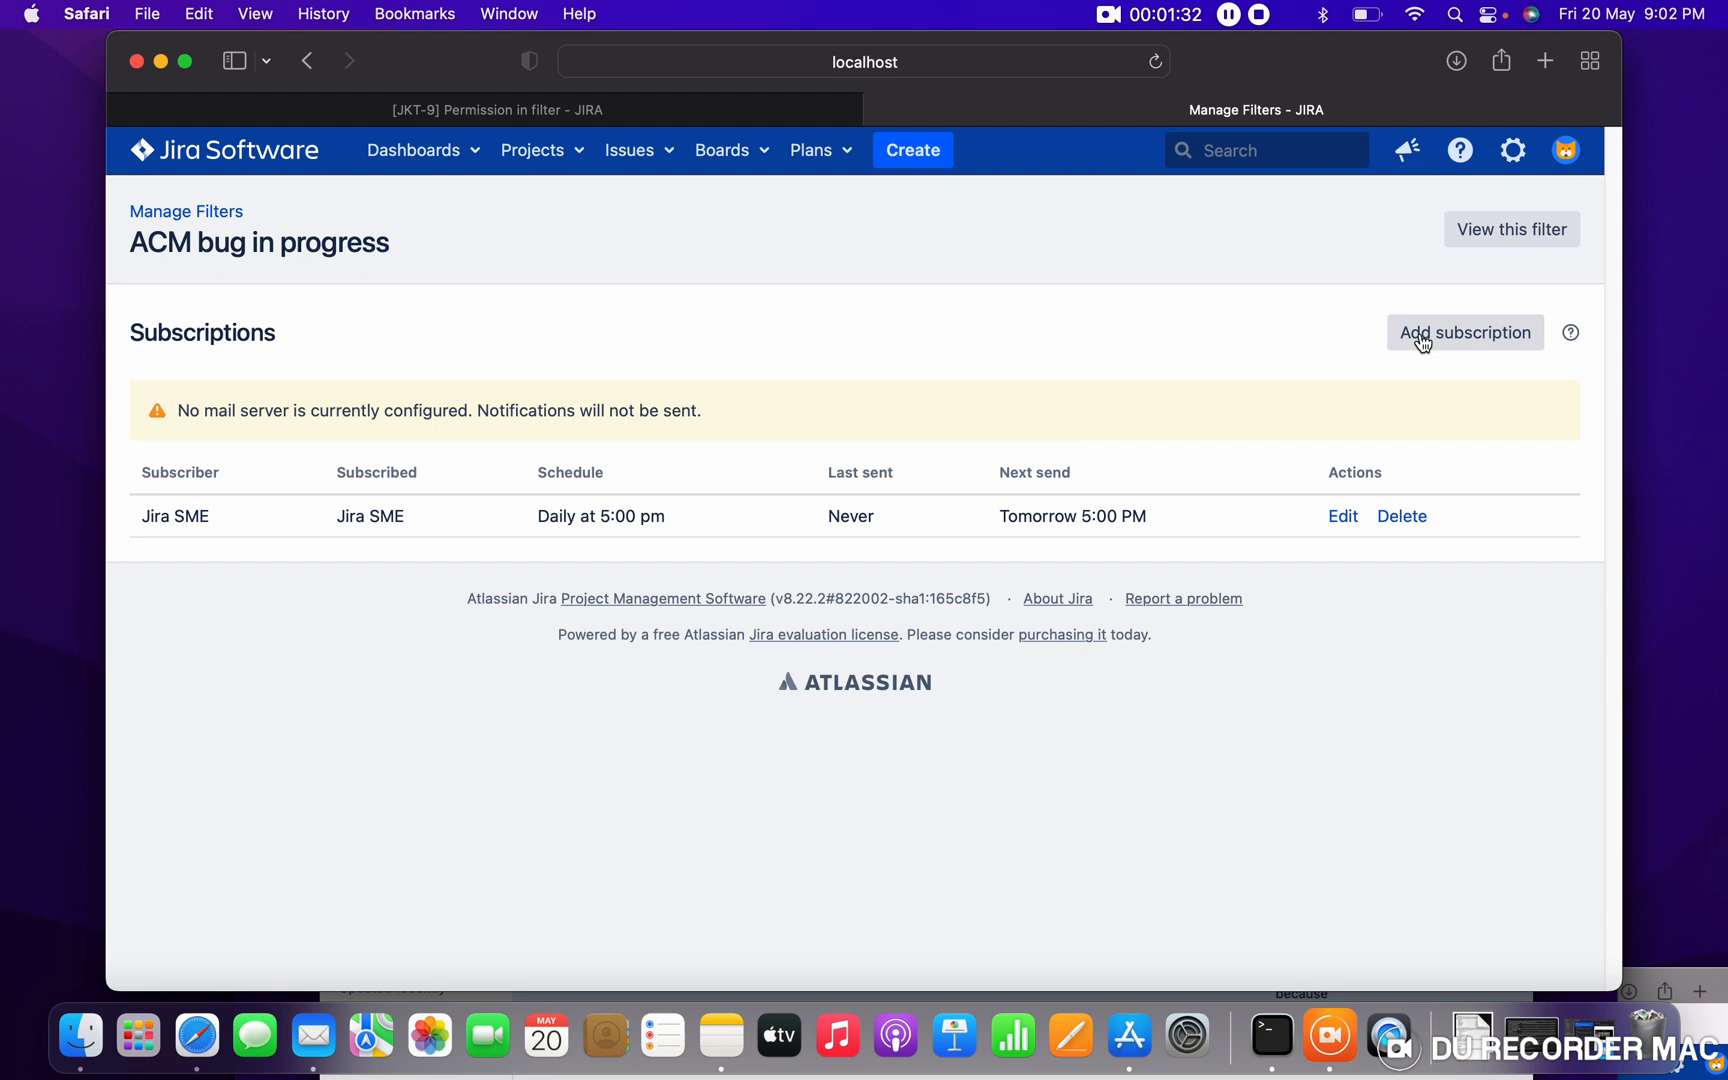
Start another subscription and show the Recipients dropdown options.
click(1465, 332)
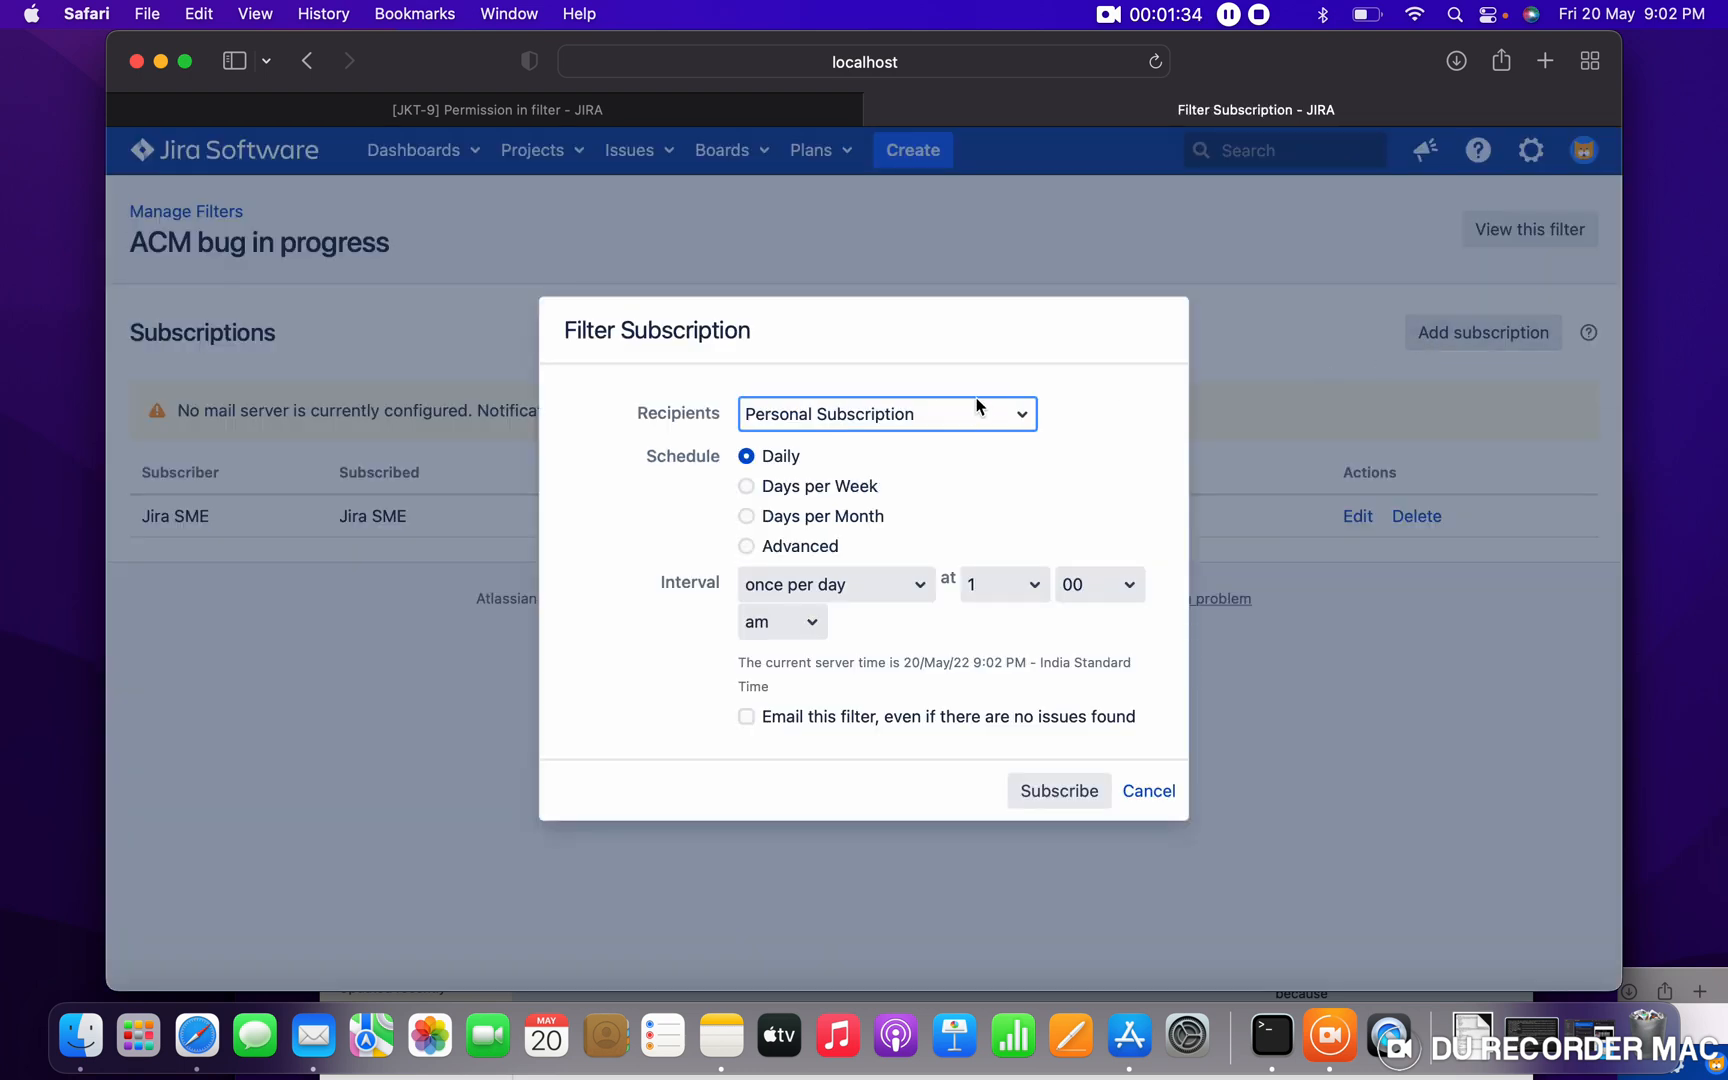
click(886, 413)
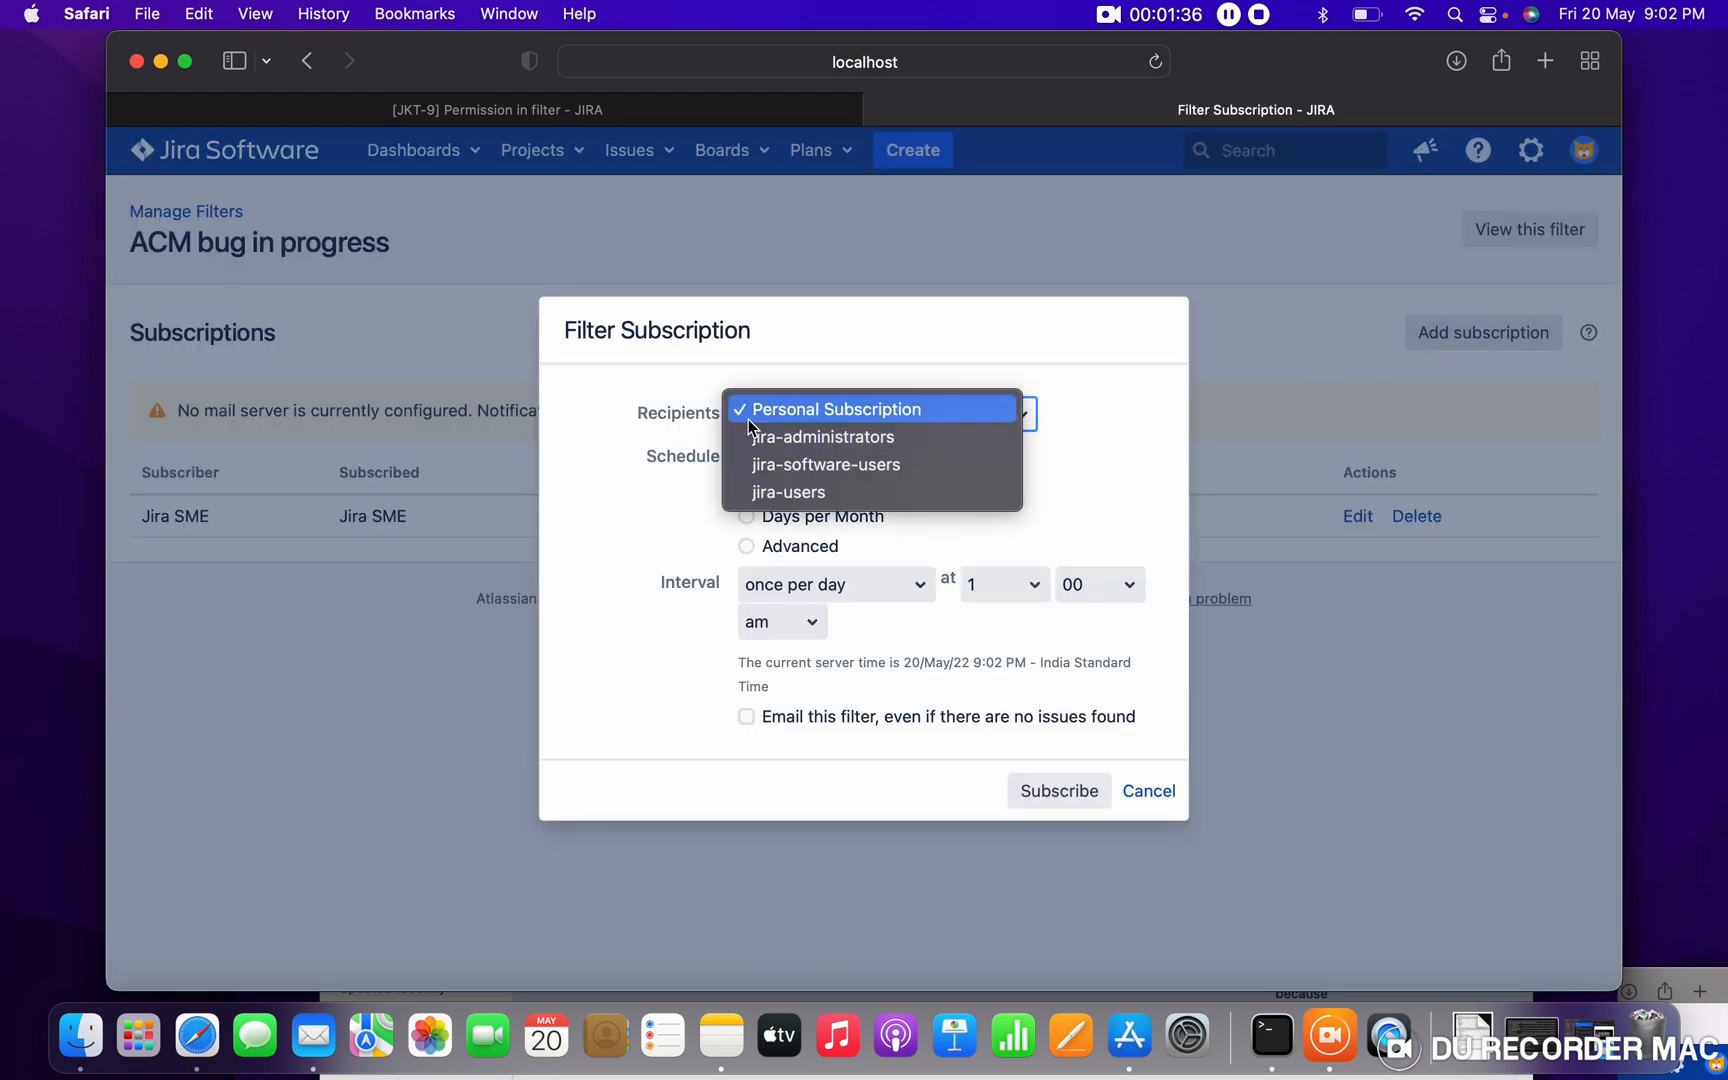
mouse_move(825, 464)
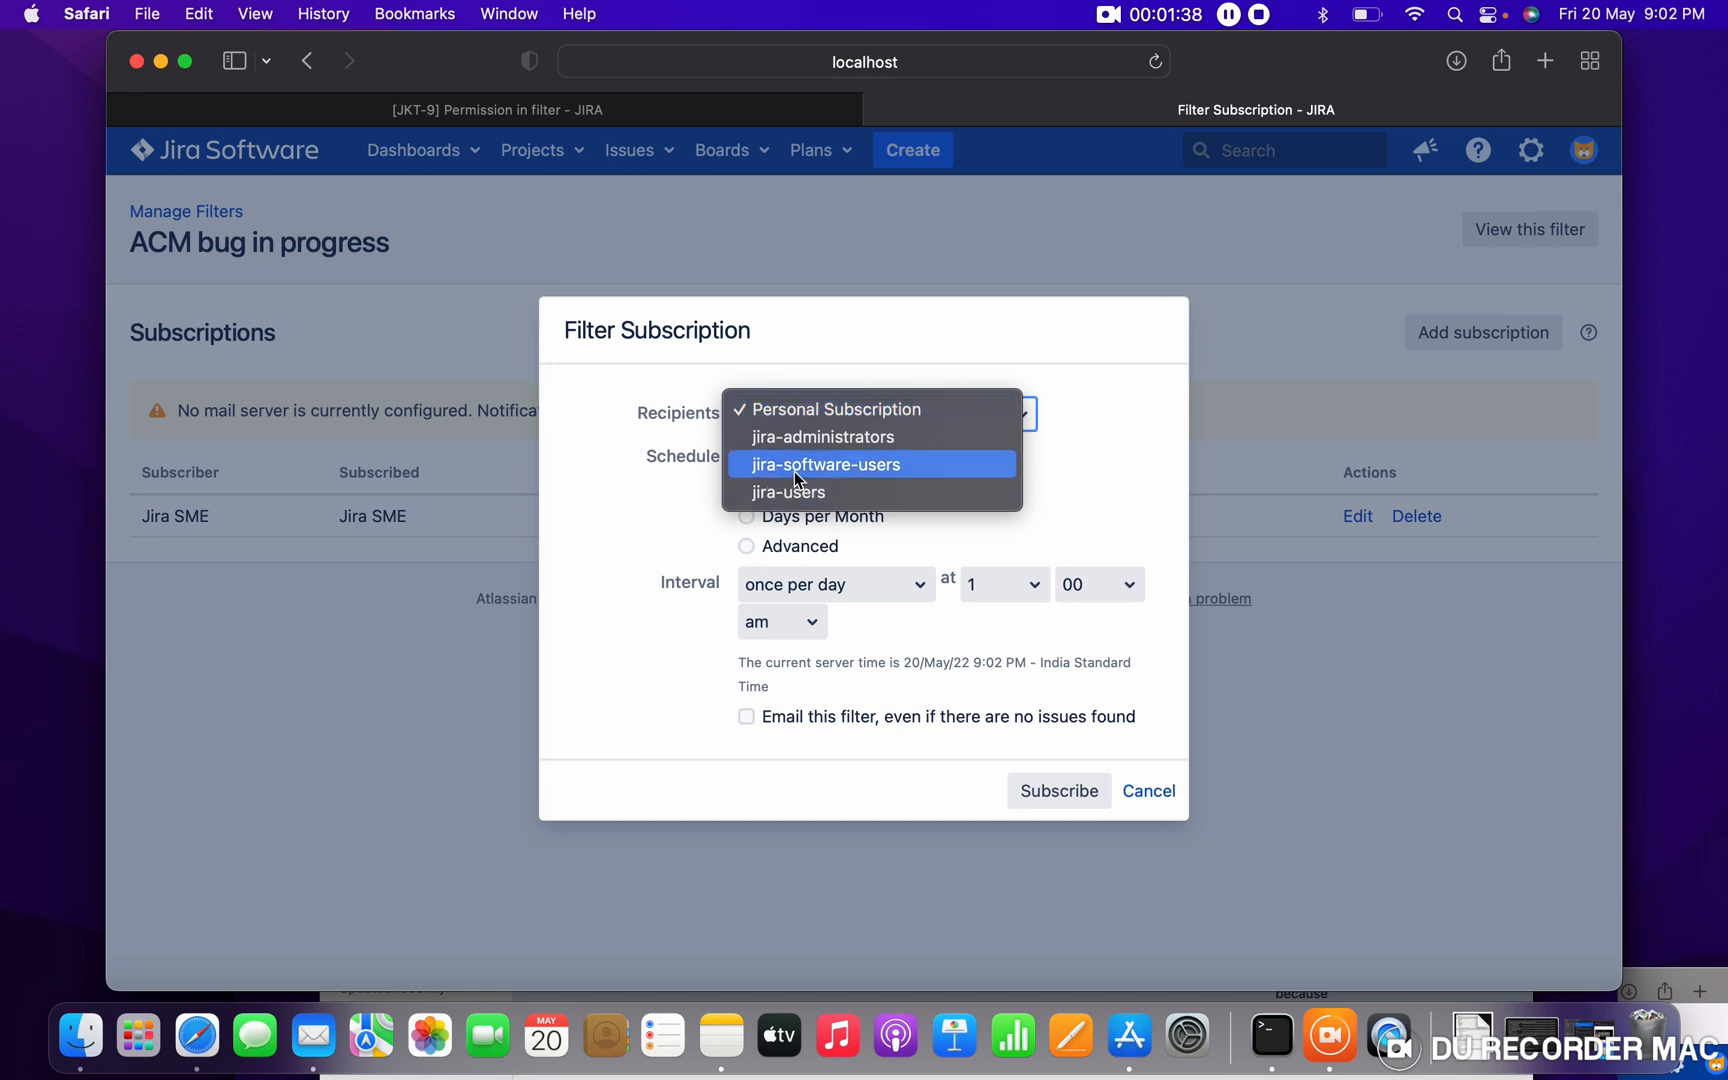
mouse_move(844, 409)
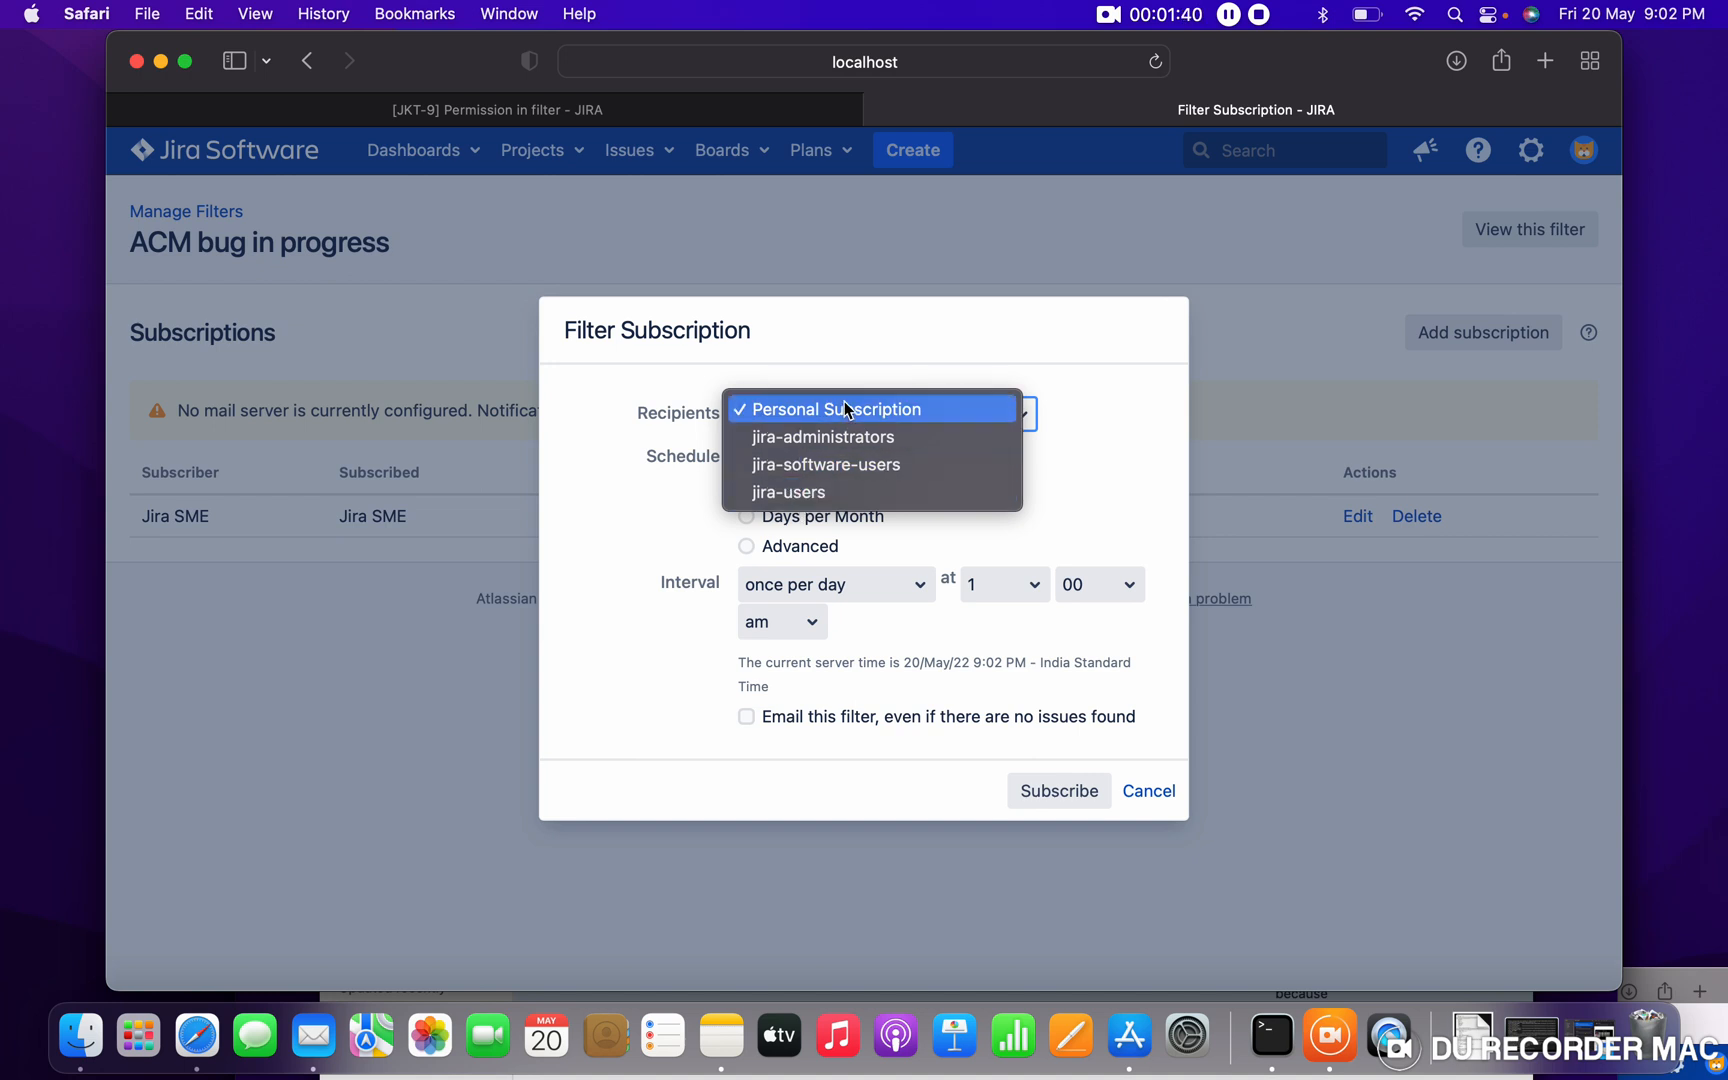